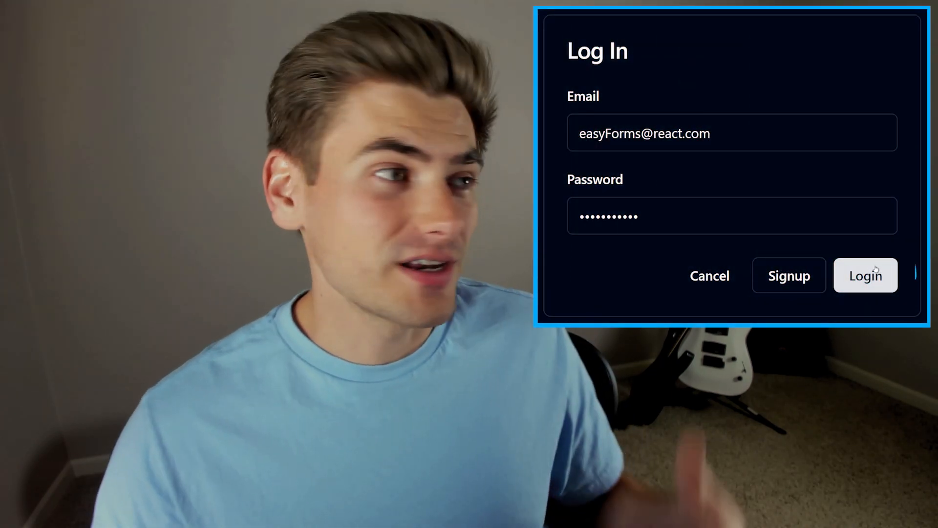
Step: Enter 'New' as the title and create it several times, adding New todos to the list
left_click(865, 275)
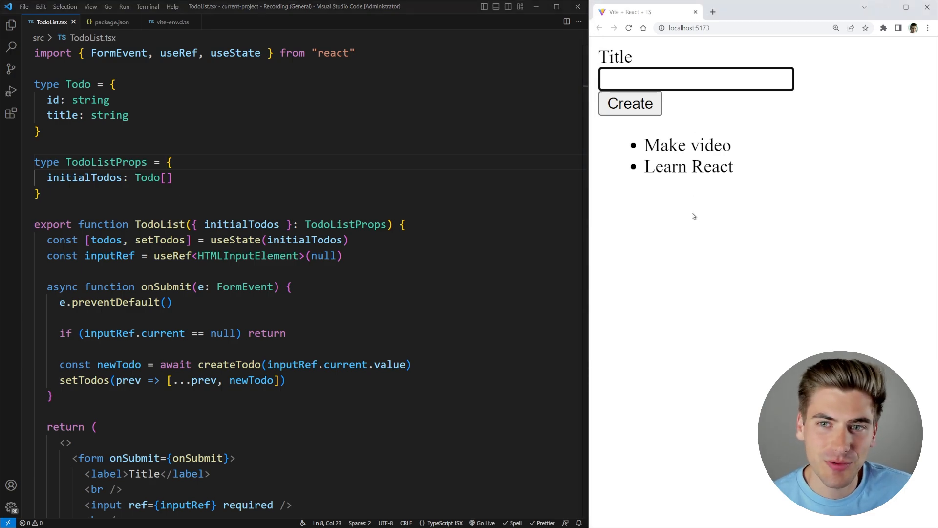
type("New")
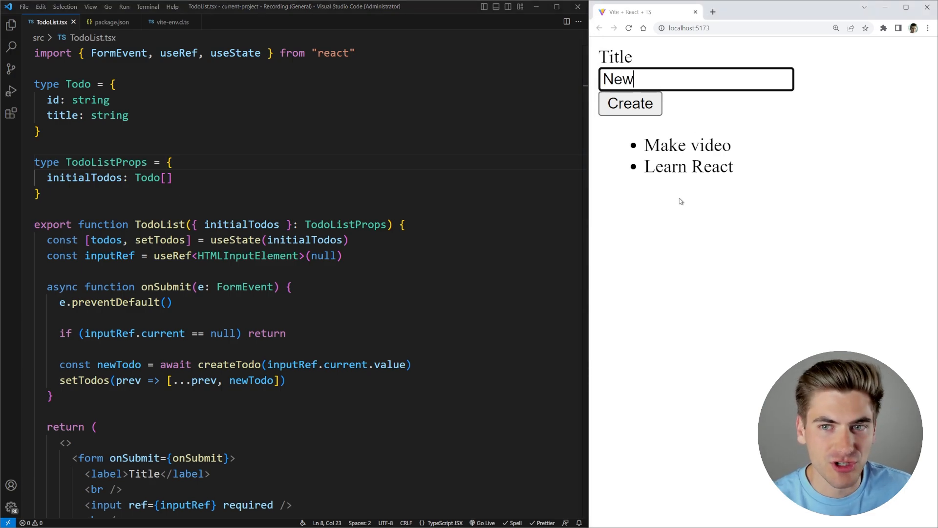
left_click(630, 103)
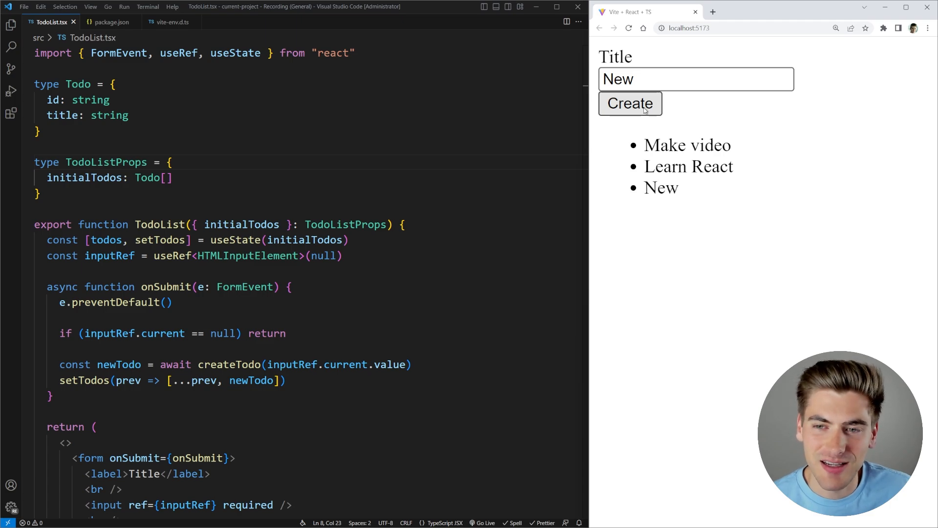
left_click(630, 104)
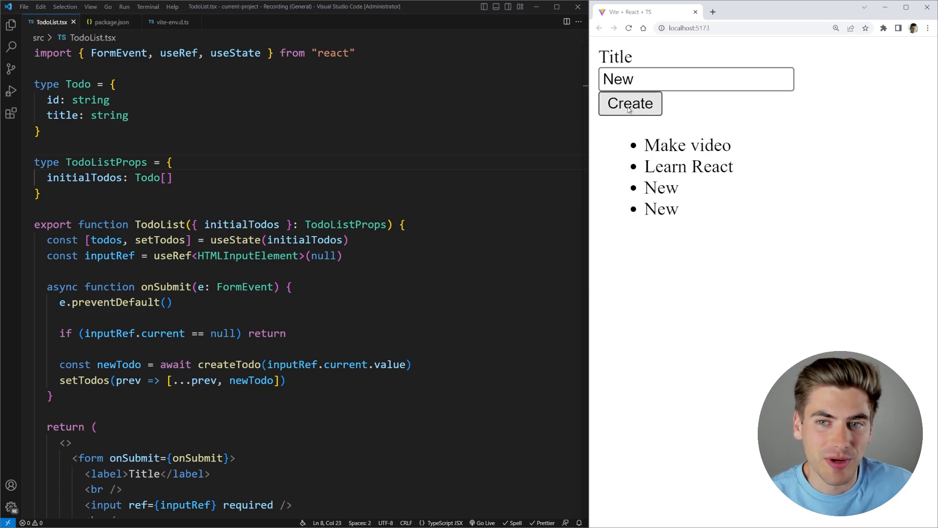
left_click(629, 103)
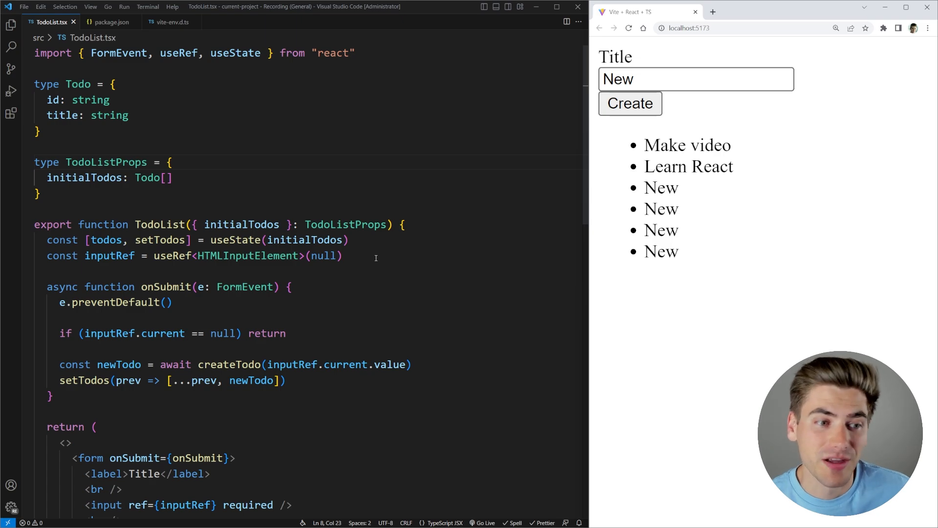
scroll("down", 3)
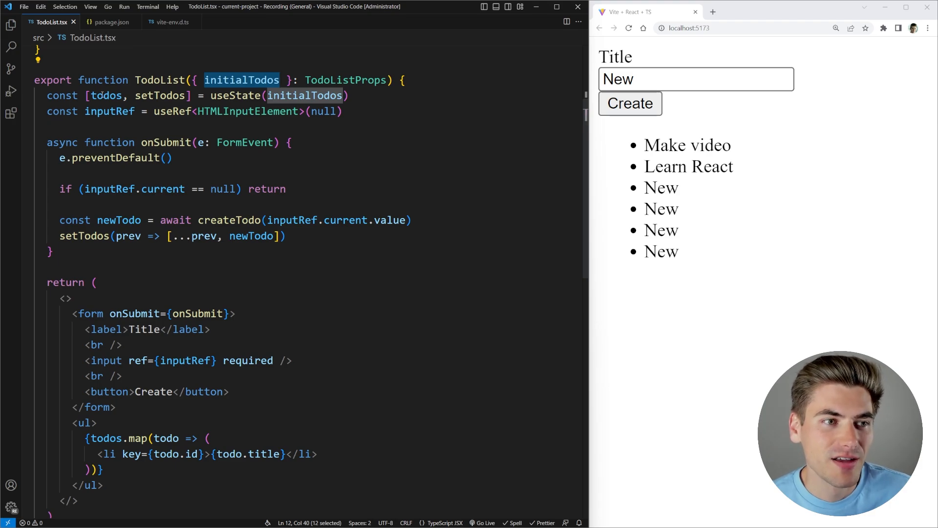
scroll("down", 3)
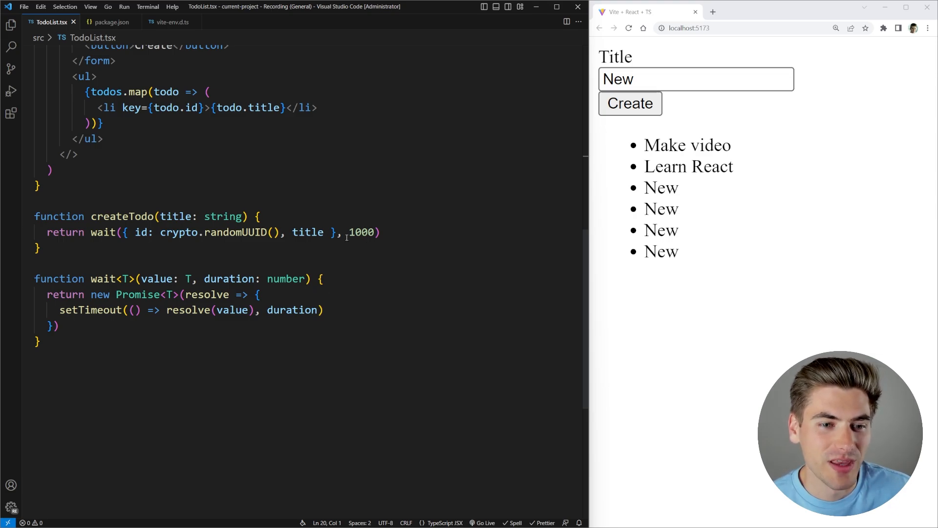
left_click_drag(118, 232, 337, 232)
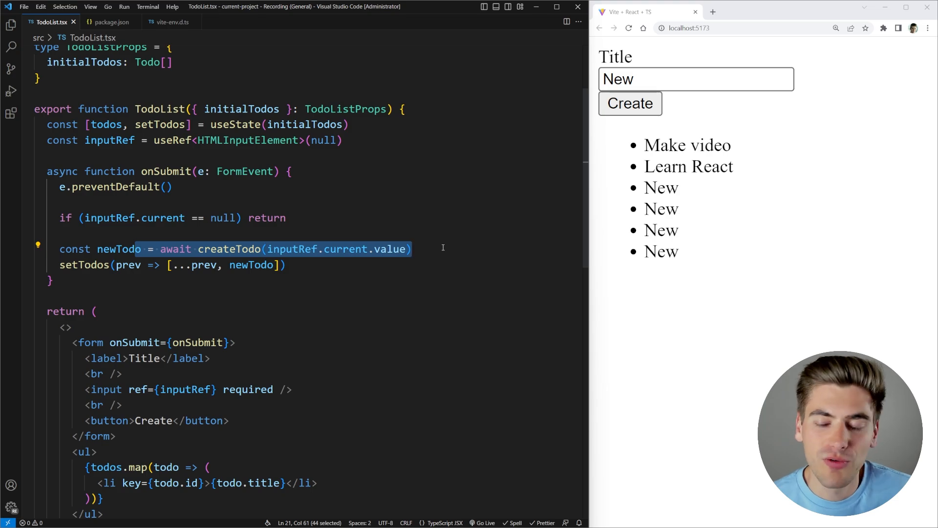
left_click(629, 104)
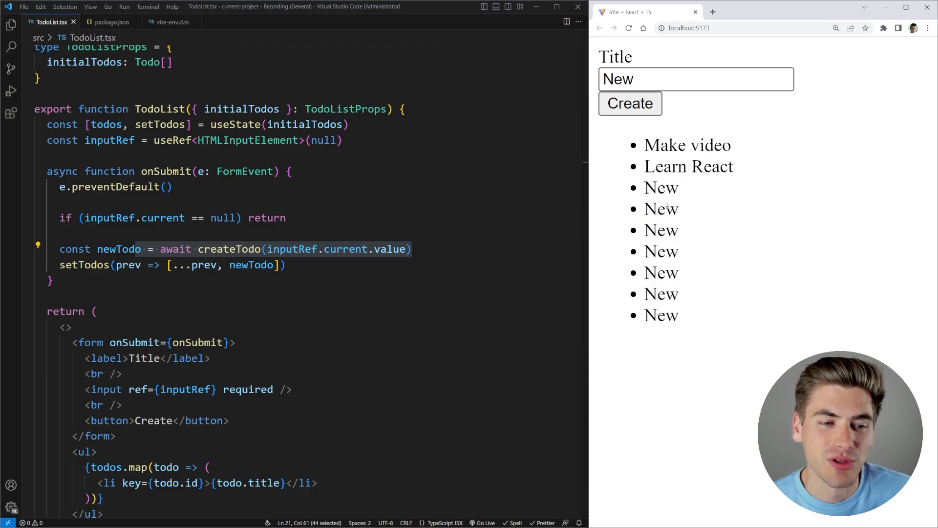
mouse_move(353, 249)
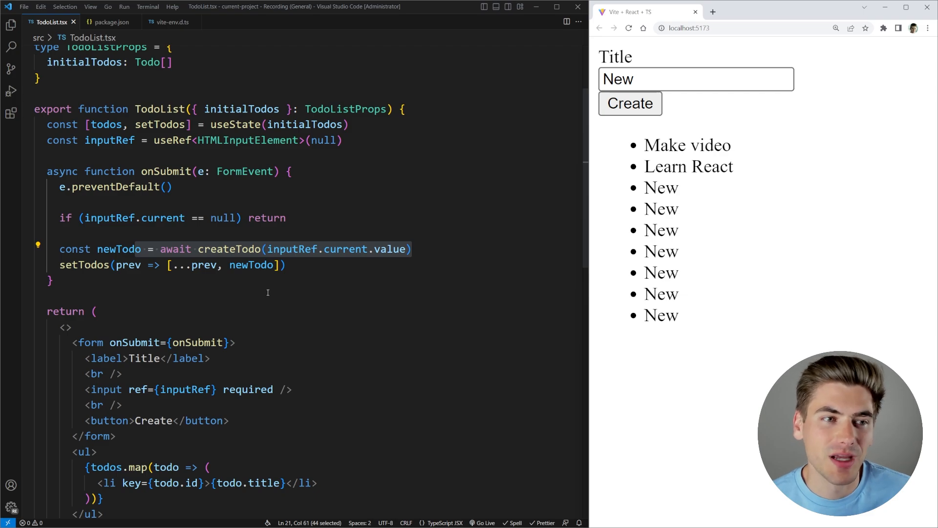
Step: Add const [isLoading, setIsLoading] = useState(false) and call setIsLoading around createTodo
type("const [is]")
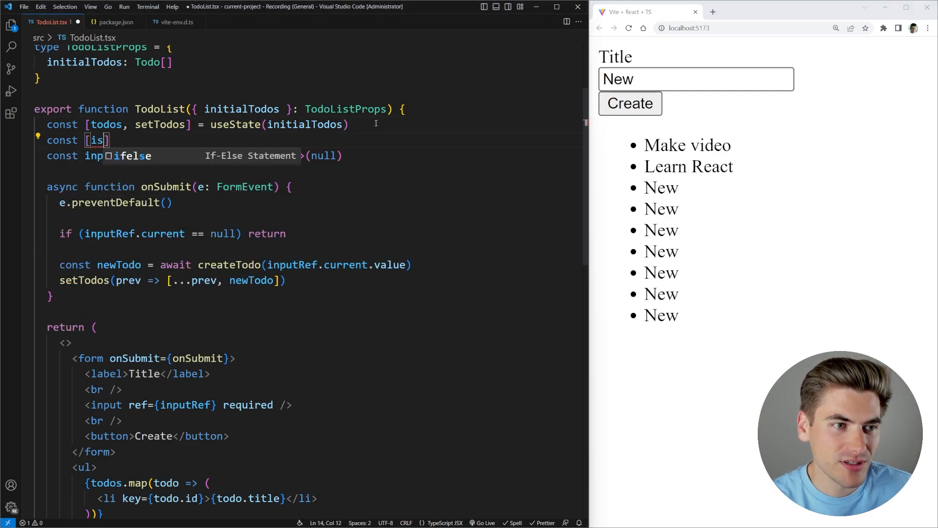
type("Loading, setIsLoading")
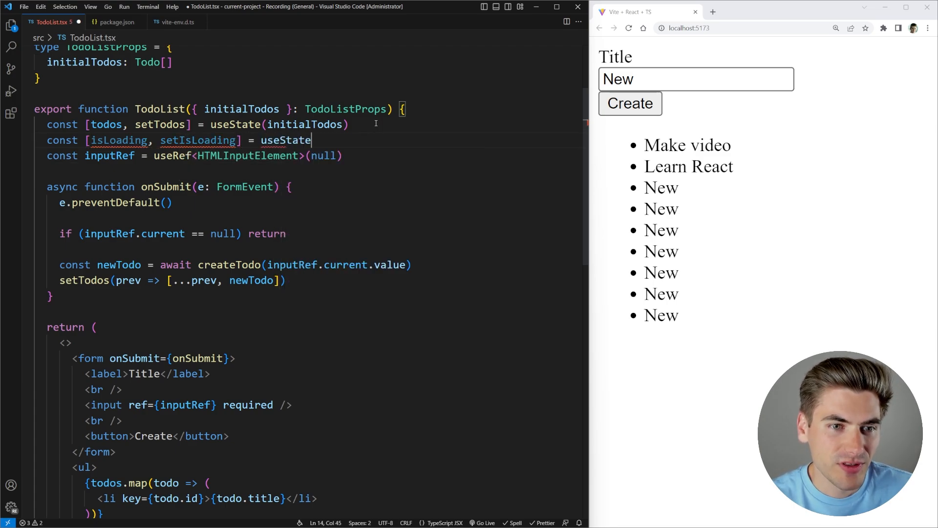
type("(false")
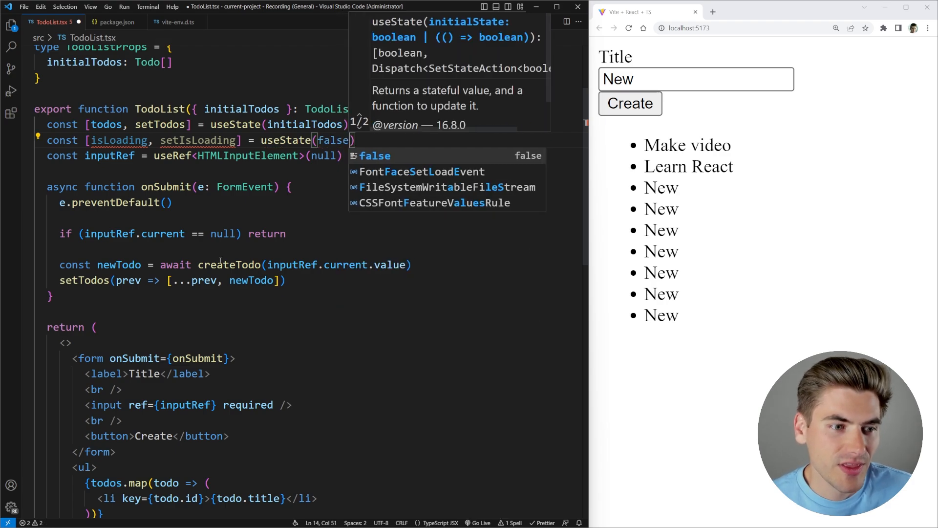
type("setIsLoading(true")
type("setIsLoading(false)")
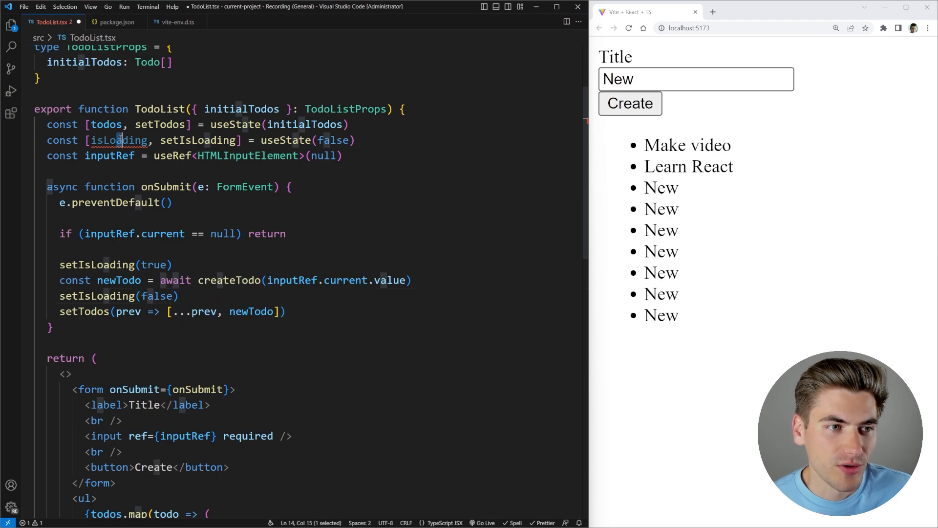
Step: Make the button disabled={isLoading} and render {isLoading ? "Loading..." : "Create"}
scroll("down", 3)
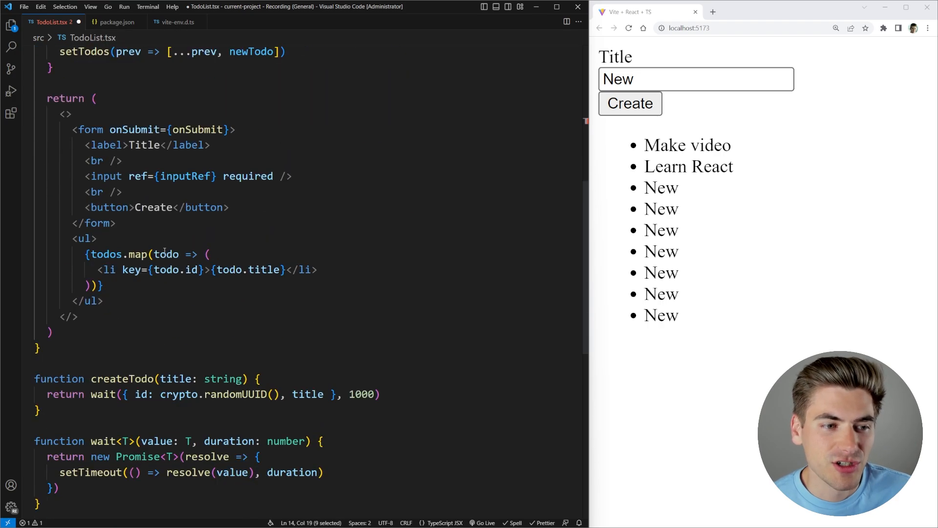
type("disabled={isLoading")
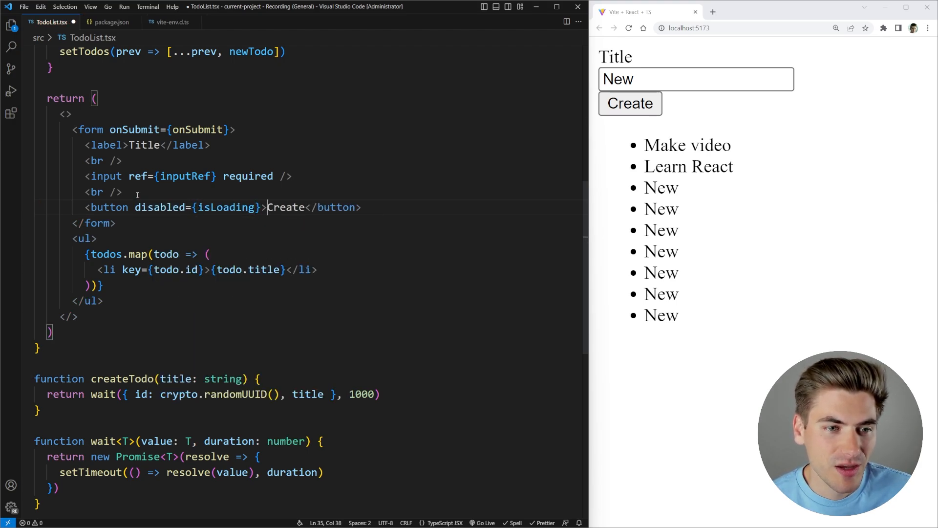
type("{isLoading ? \"")
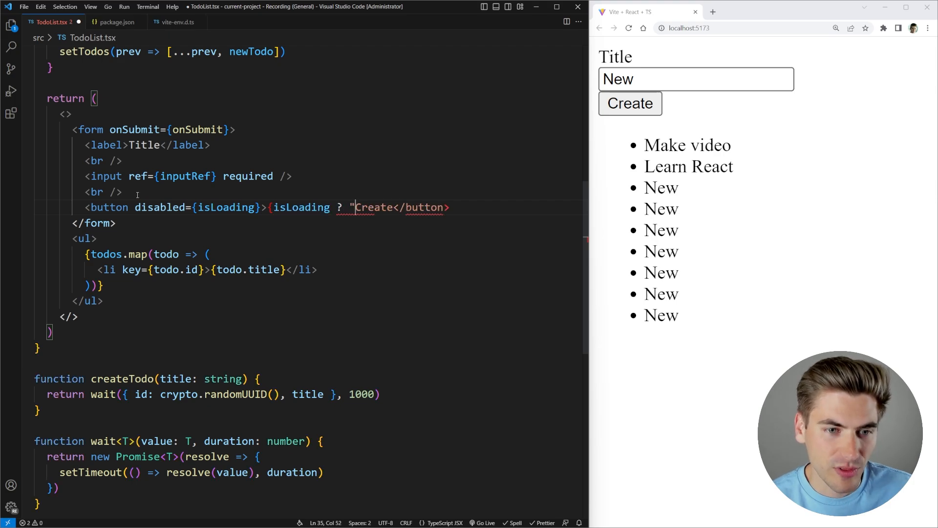
type("Loading...\" : \"Create")
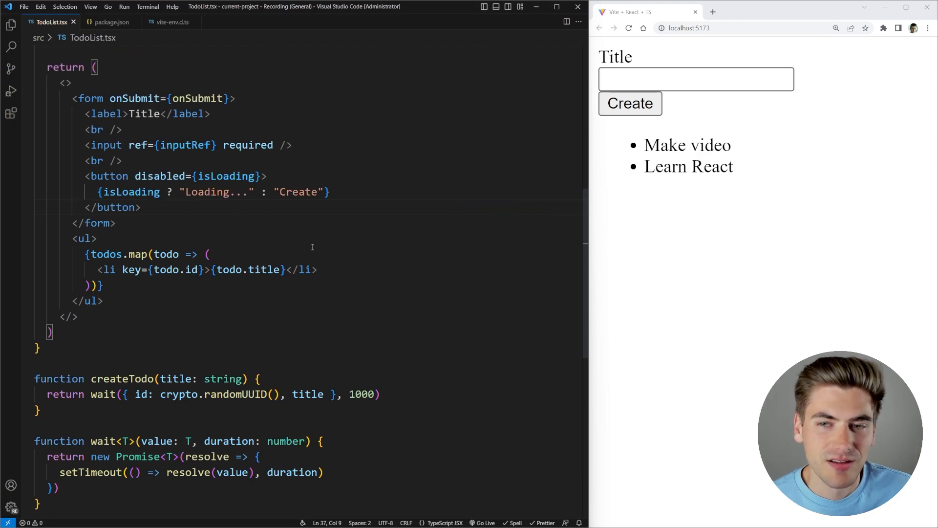
Step: Create an 'asdfsadf' todo to try out the loading-state button
type("asdfsadf")
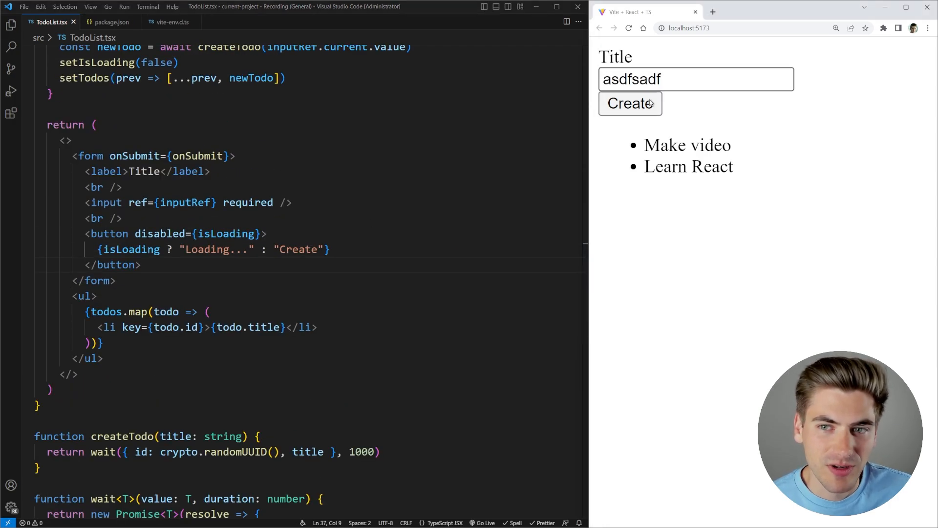
left_click(631, 104)
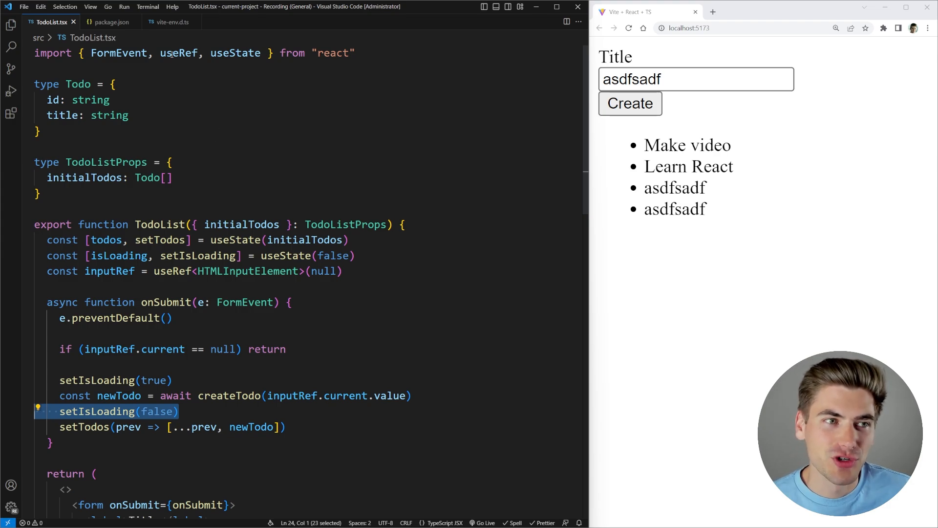
Step: Review package.json's experimental React builds and vite-env.d.ts type references, then return to TodoList
left_click(108, 21)
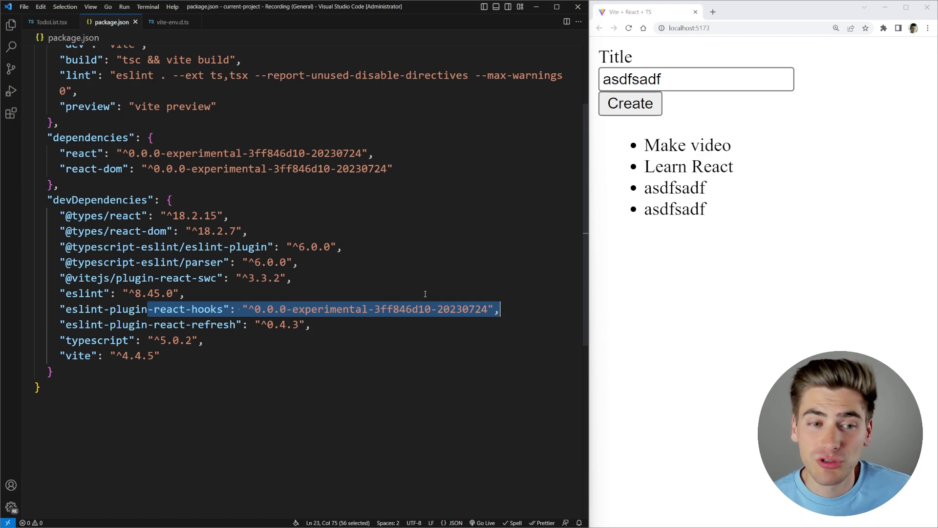
left_click(174, 21)
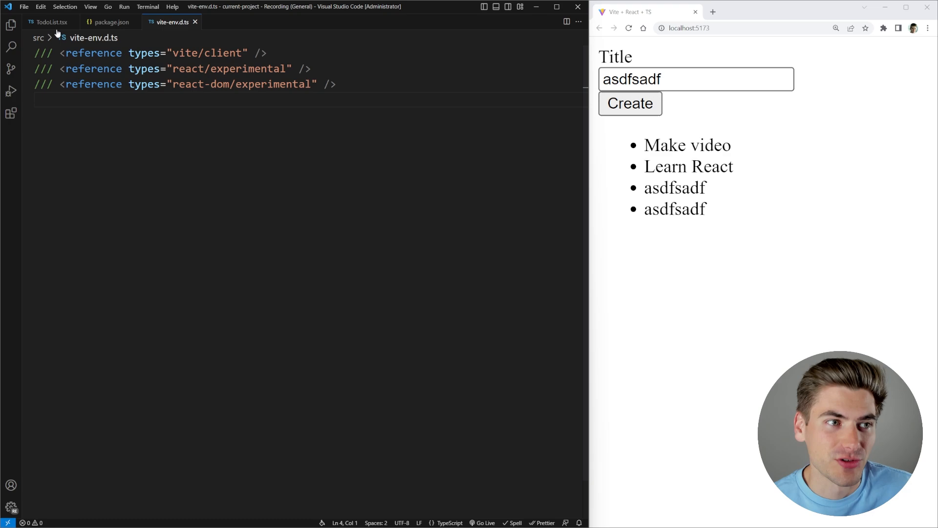
left_click(48, 21)
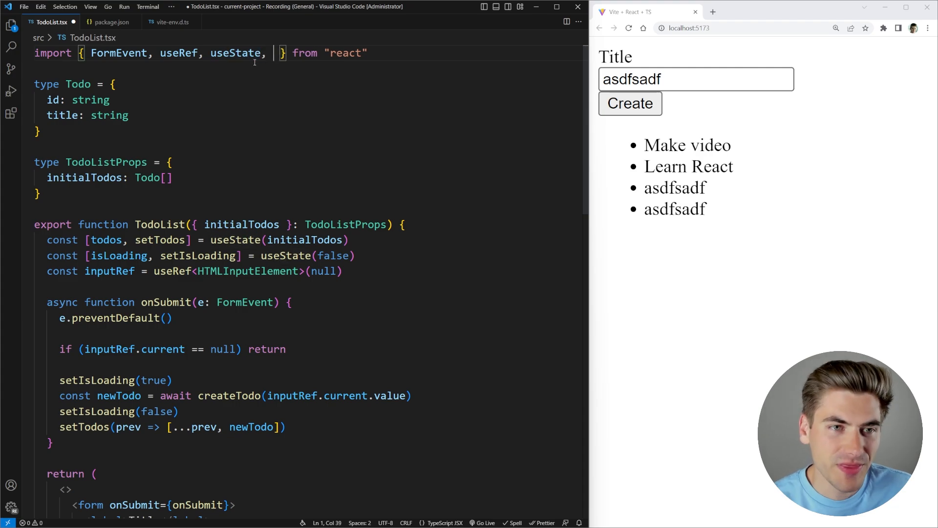
Step: Add import { experimental_useFormStatus as useFormStatus } from "react-dom" at the top of TodoList.tsx
type("useFOrm")
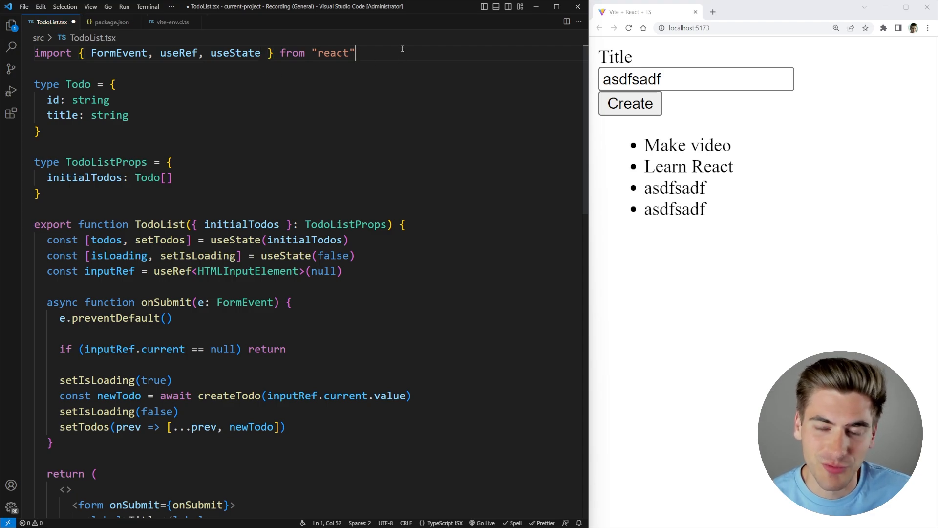
type("import {} from \"react-dom")
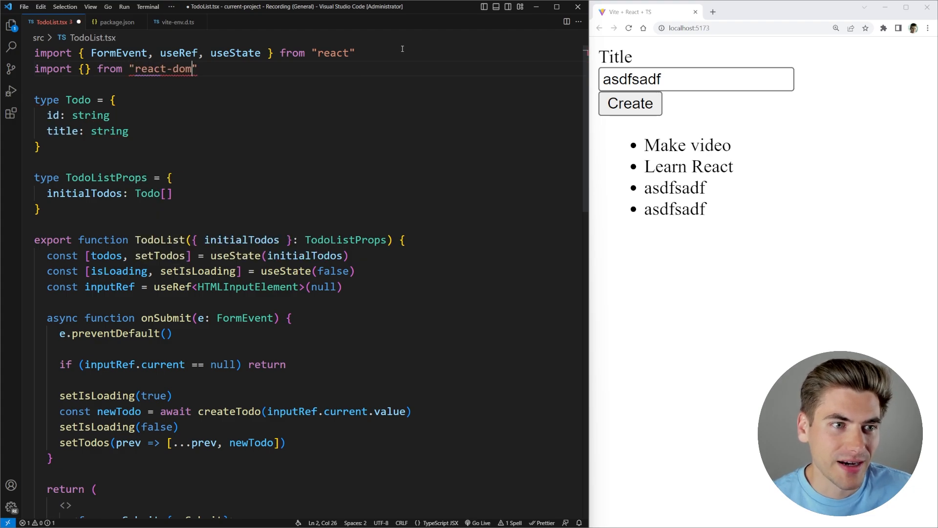
type("useFormStatus as")
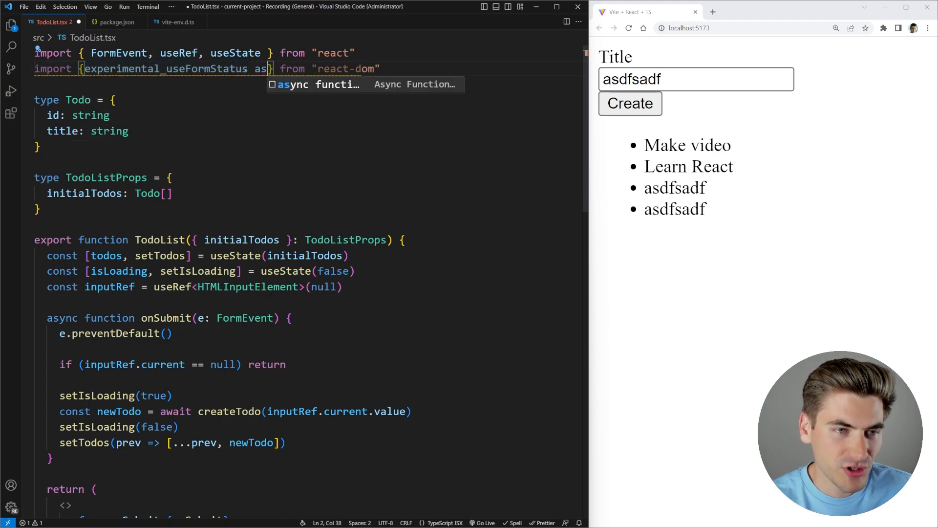
type("useFOrmStatus")
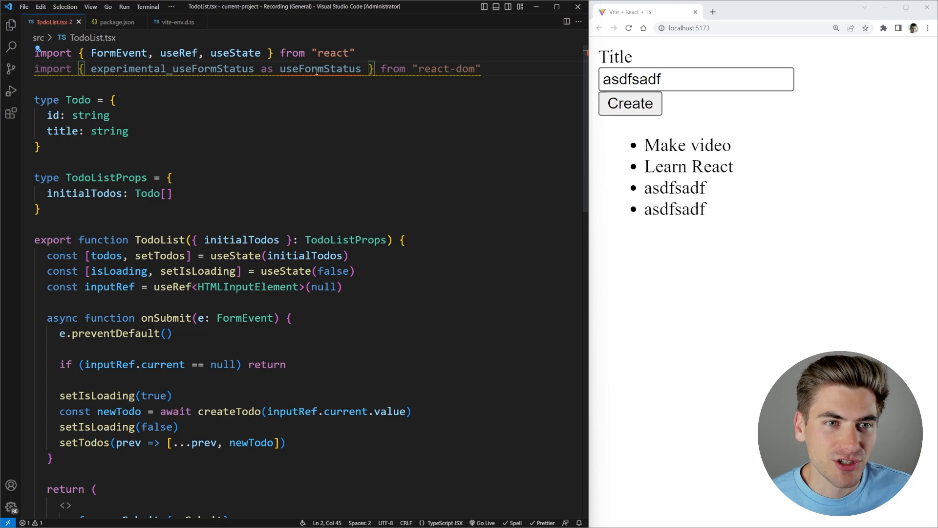
double_click(320, 68)
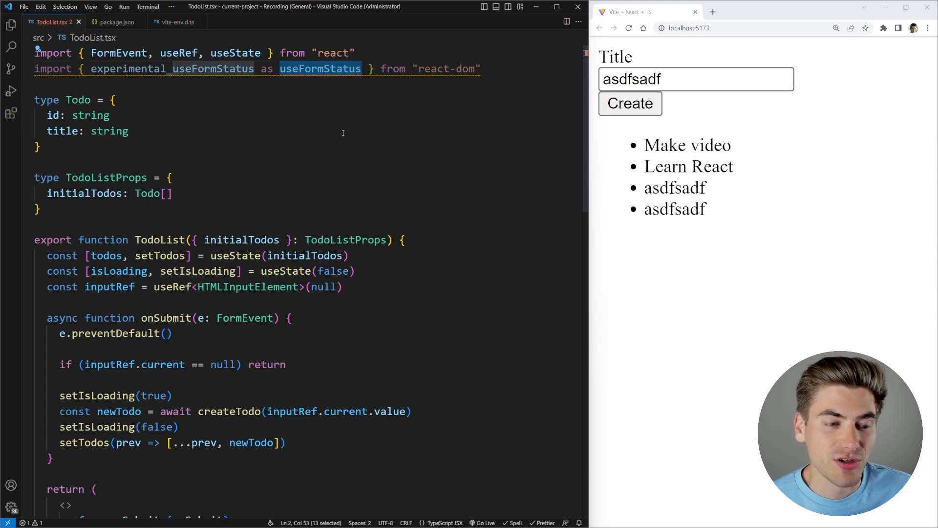
scroll("down", 3)
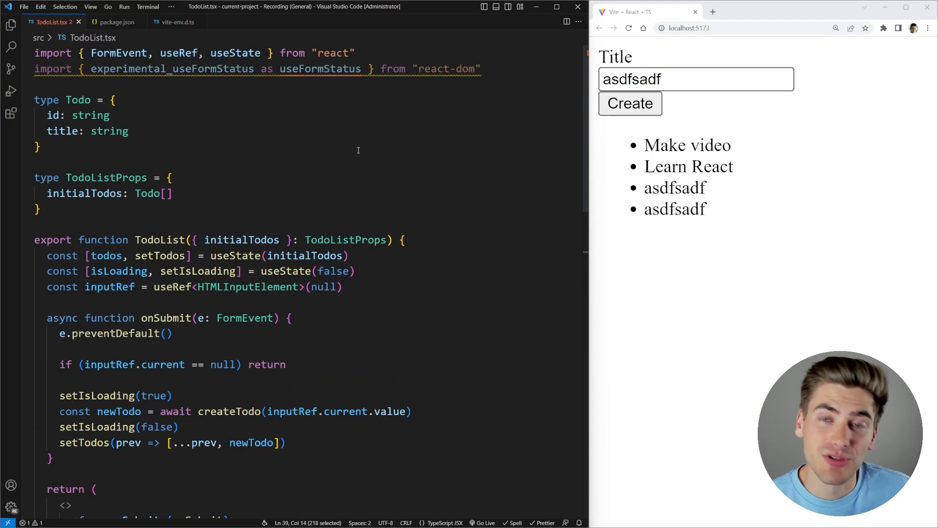
scroll("down", 3)
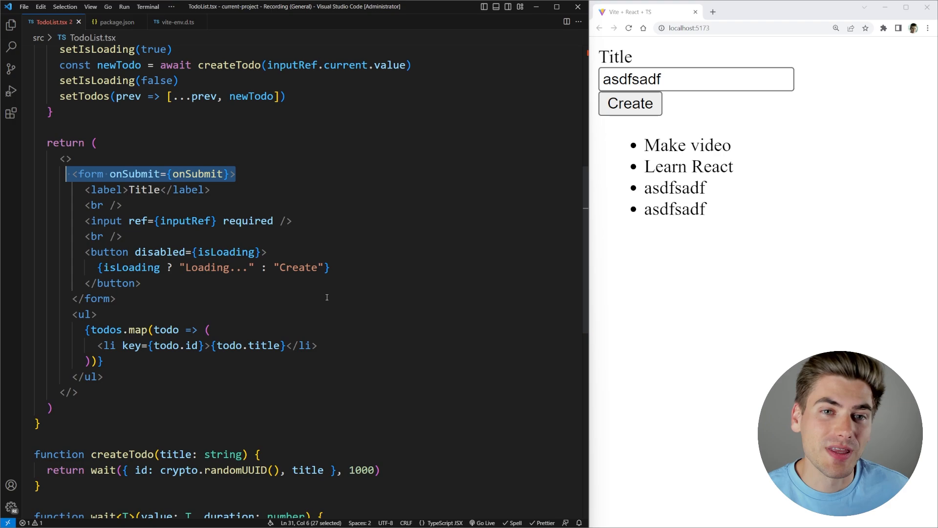
mouse_move(84, 193)
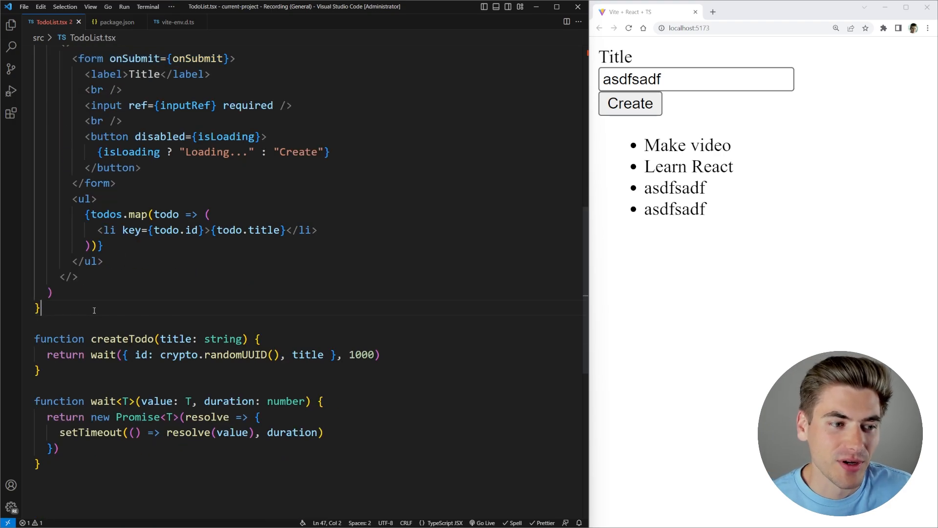
Step: Write a new function SubmitButton() with a return statement in TodoList.tsx
type("function Subm")
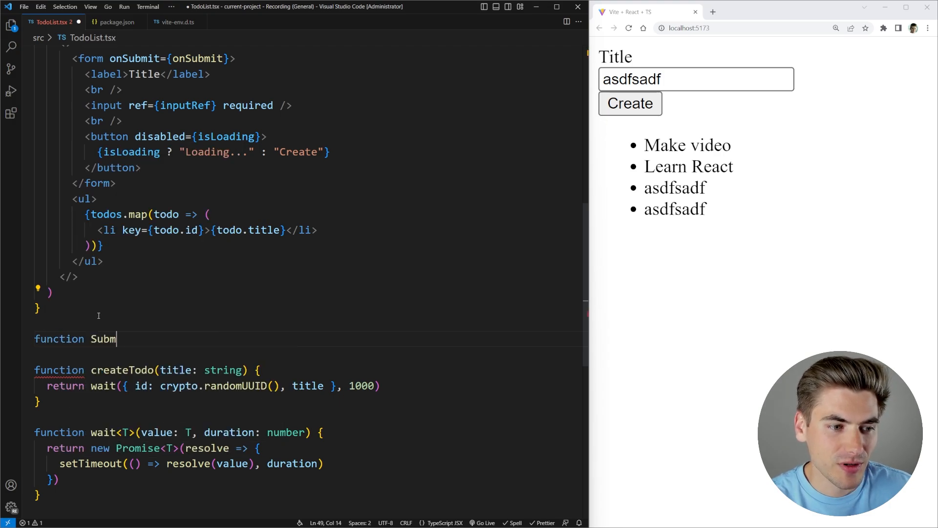
type("itButton")
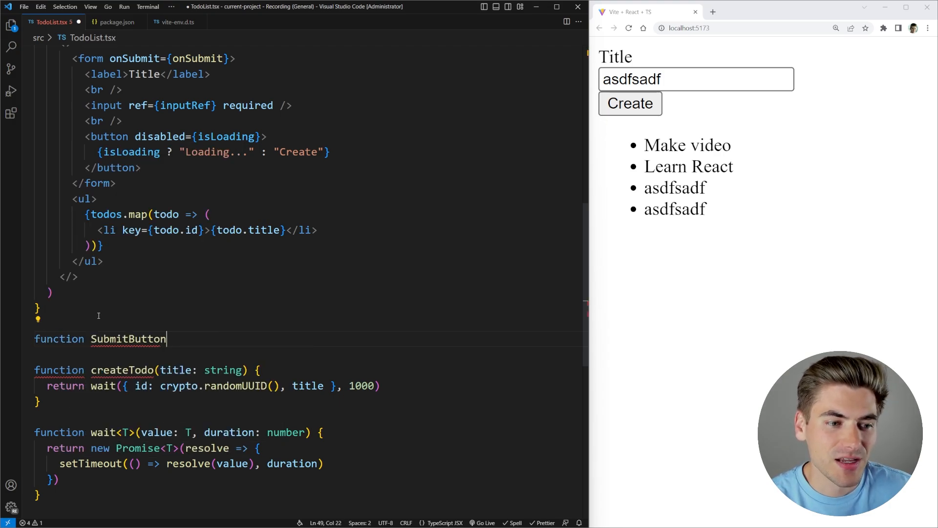
type("() {")
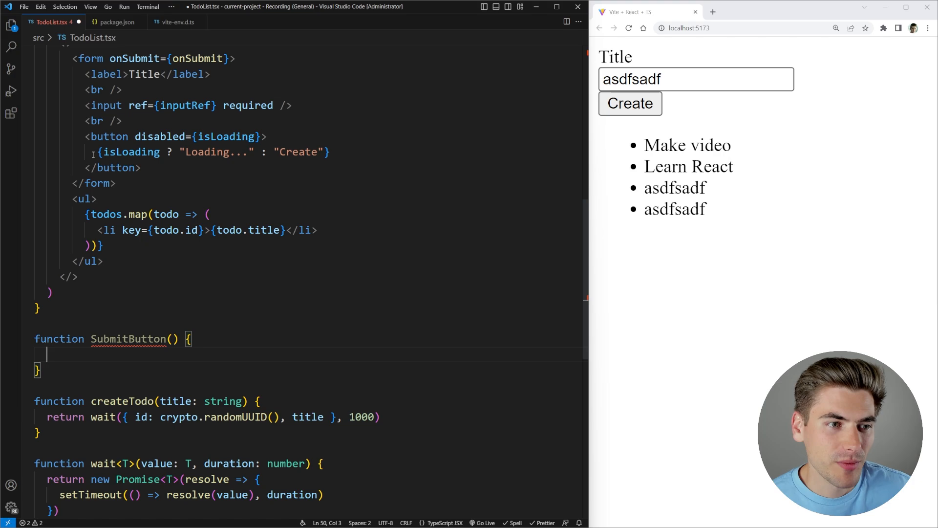
type("r")
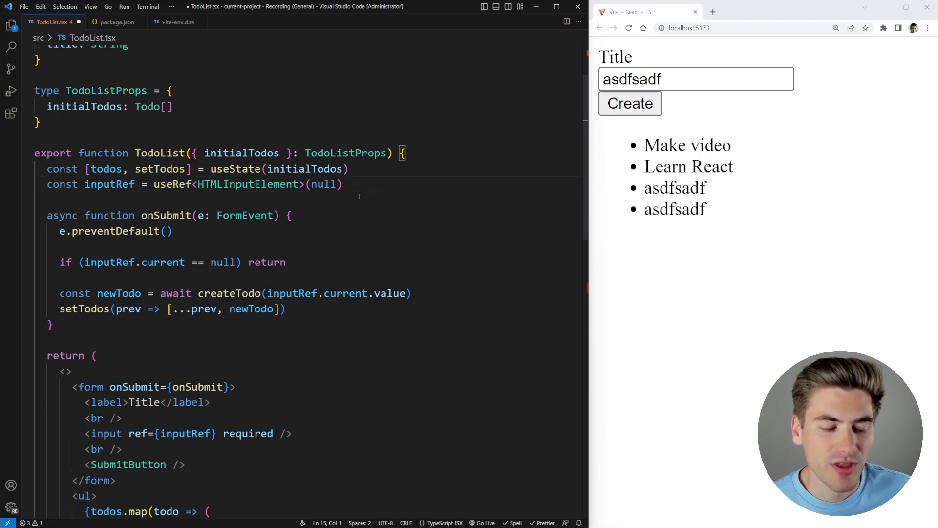
Step: In SubmitButton, set const data = useFormStatus() and const isLoading = data.pending
scroll("down", 3)
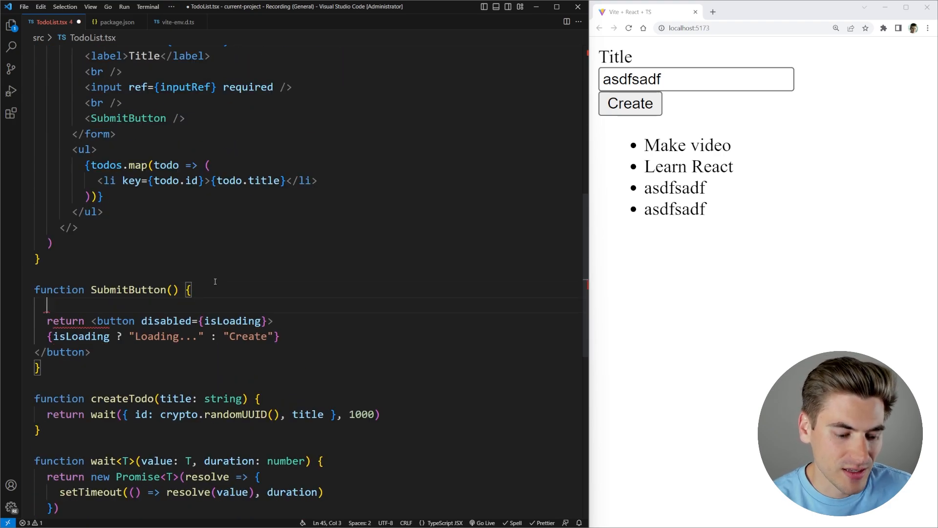
type("useFormStatus()")
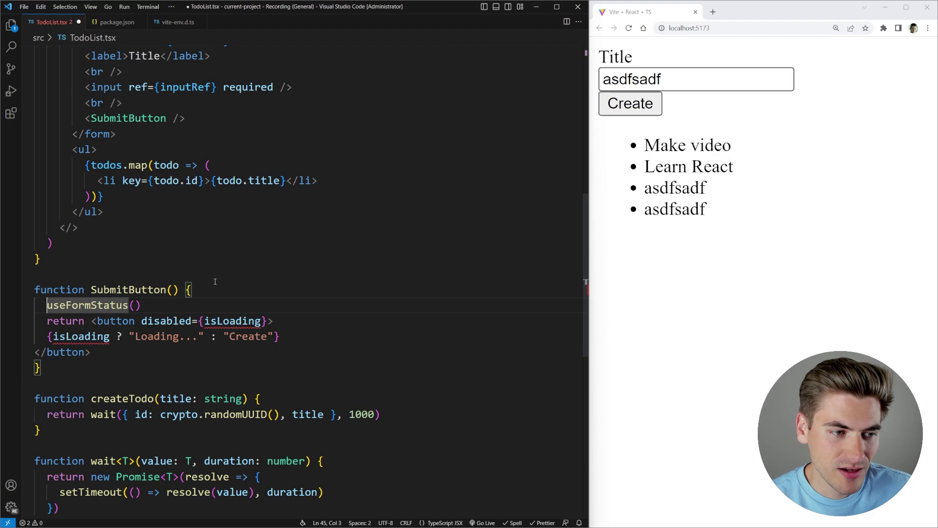
type("const data =")
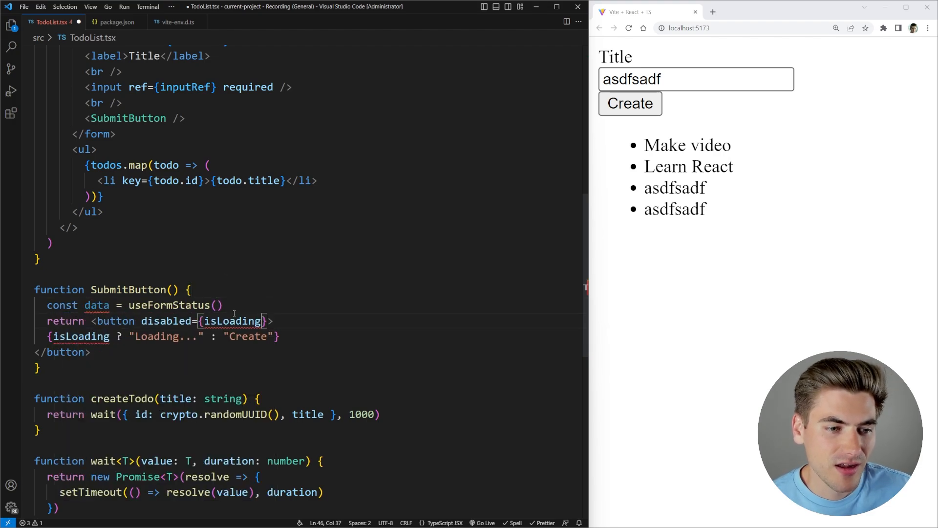
key("Enter")
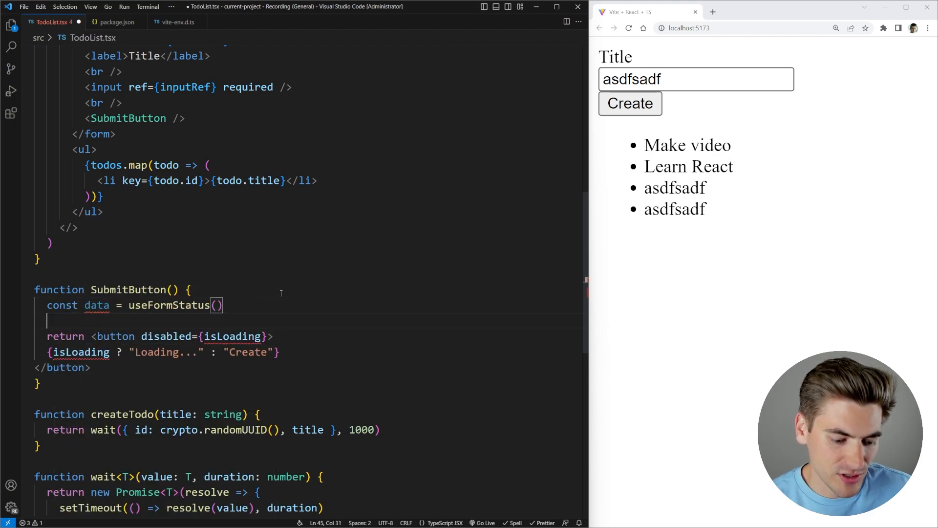
type("data.pending")
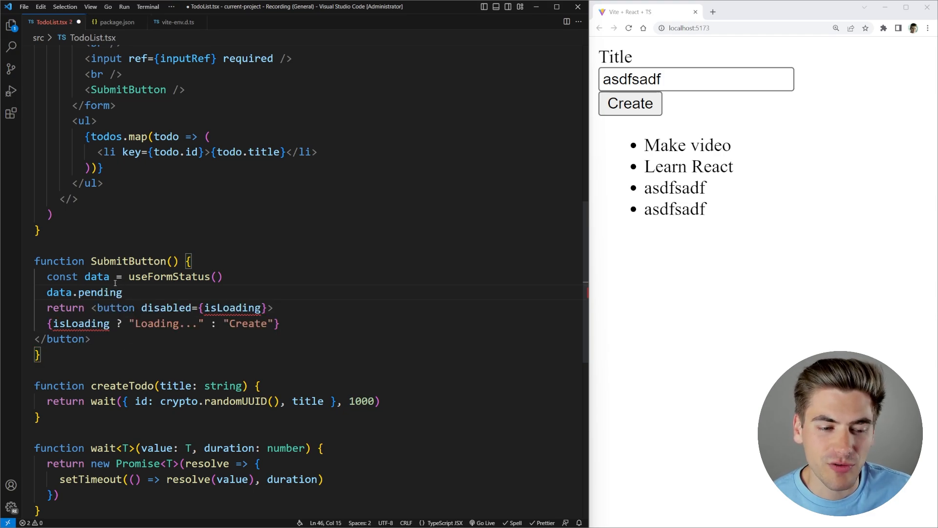
type("const isLoading =")
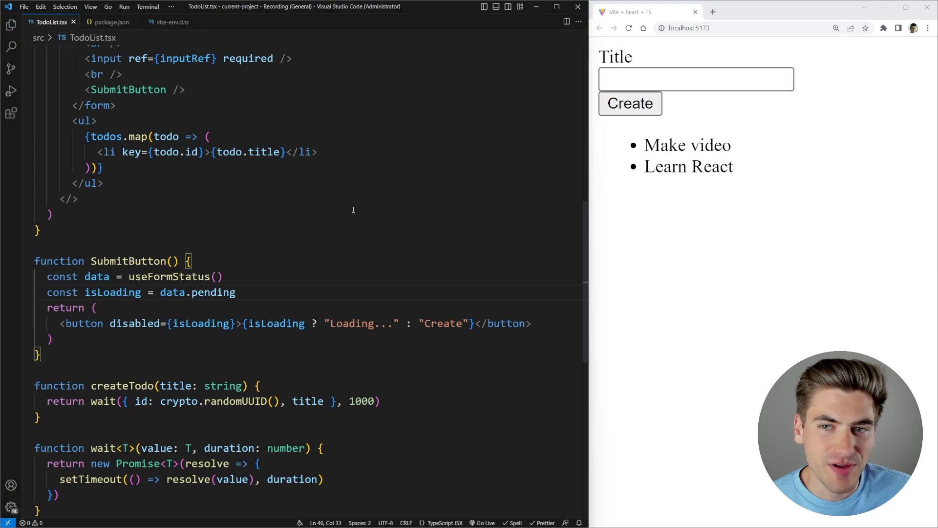
Step: Create an 'asdfsda' todo in Chrome to test the new SubmitButton
type("asdfsda")
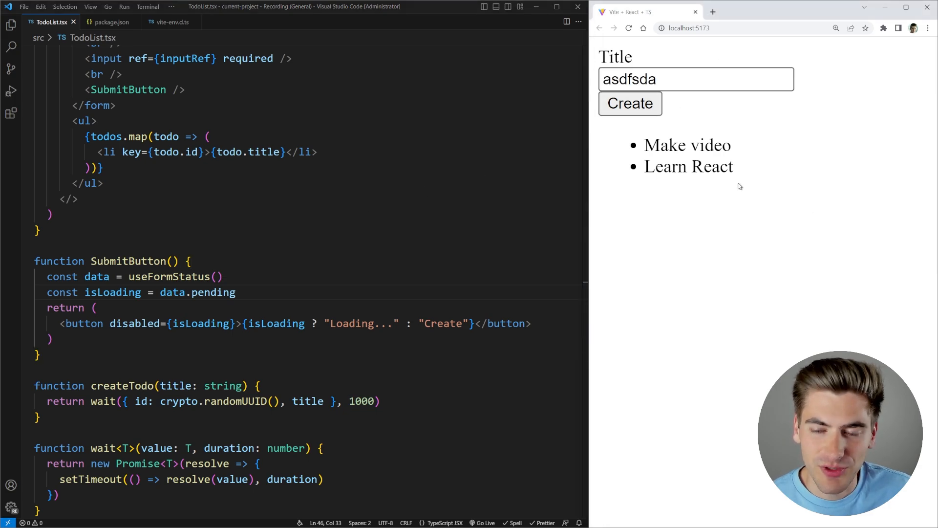
left_click(629, 104)
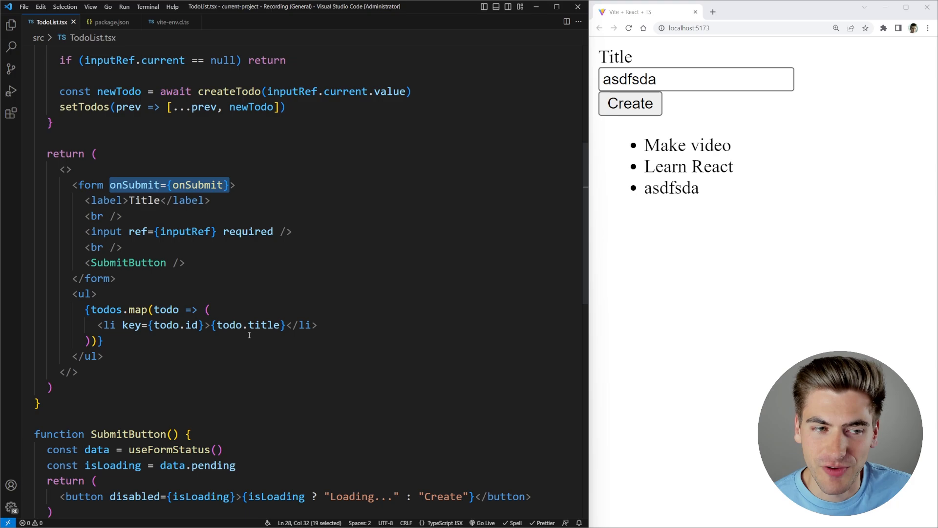
Step: Replace the form's handler with action={onSubmit}, discarding a placeholder /new-todo URL
type("action>")
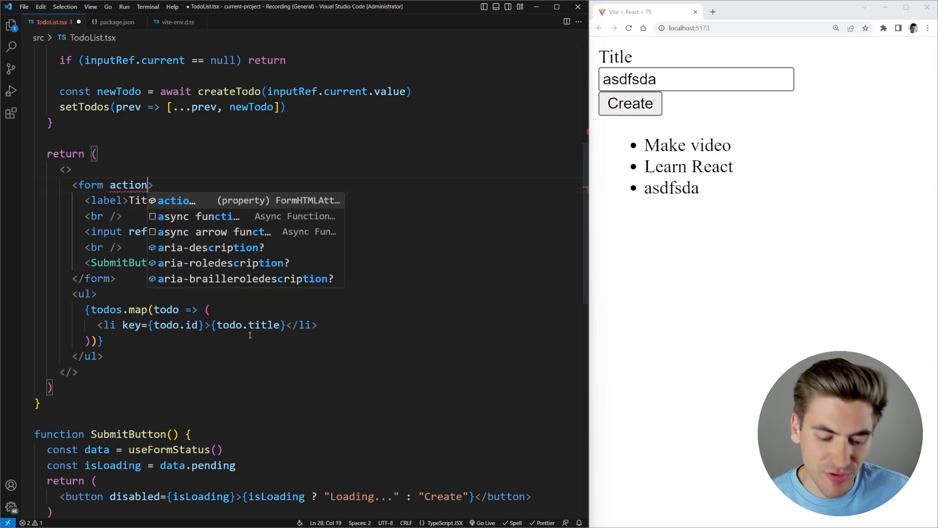
type("+")
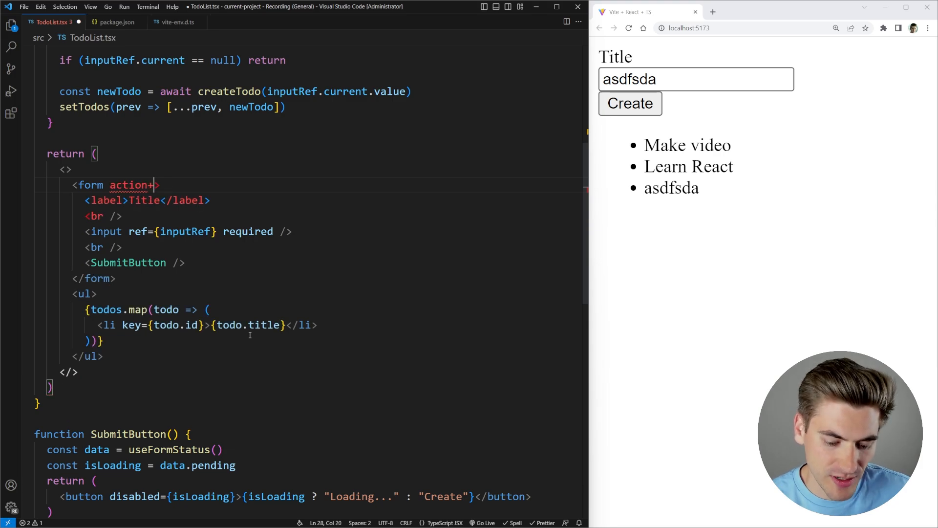
type("=\"")
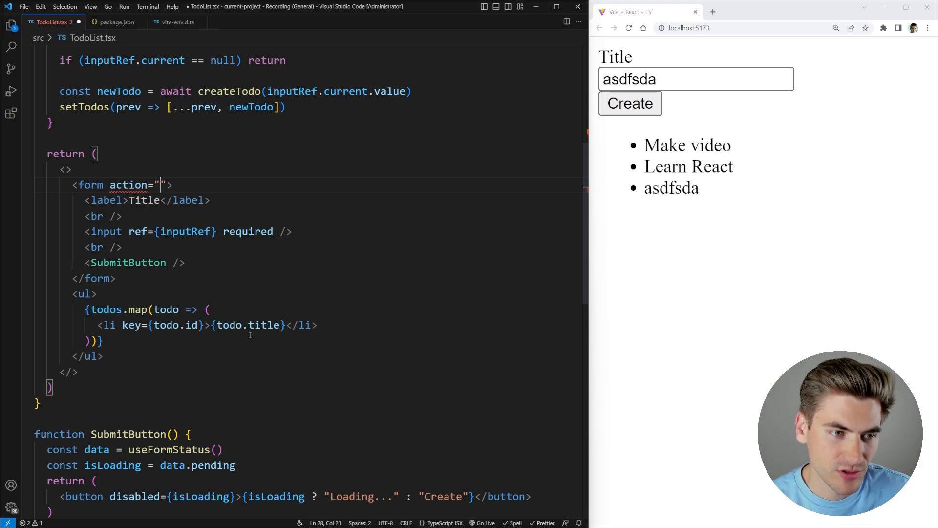
type("/new-todo")
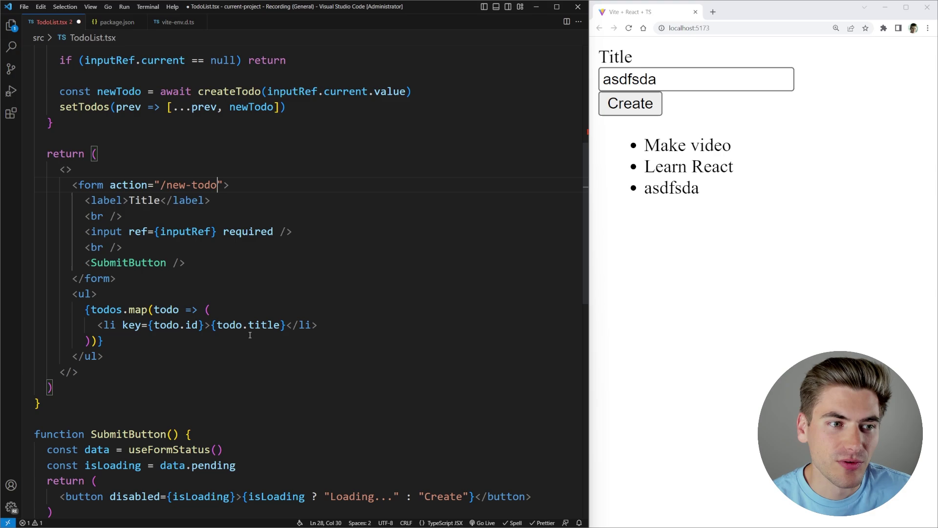
key("BackSpace")
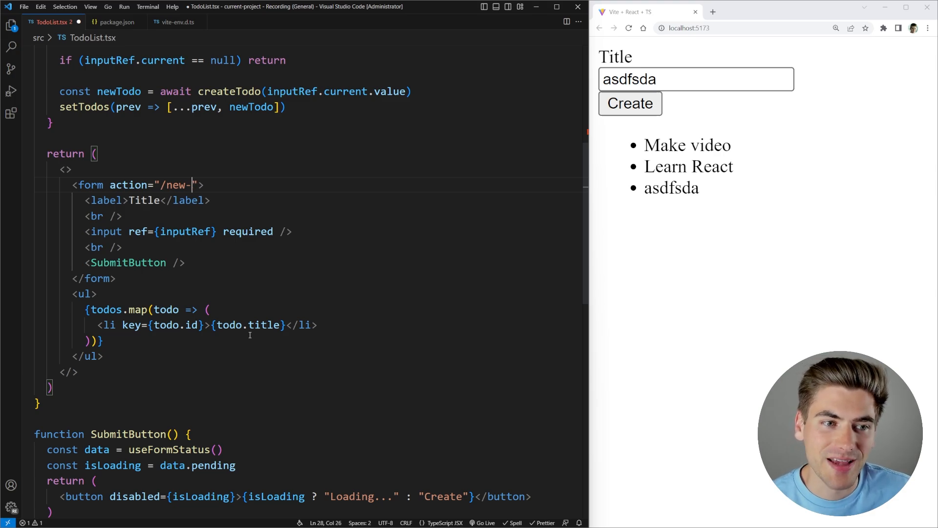
key("Backspace")
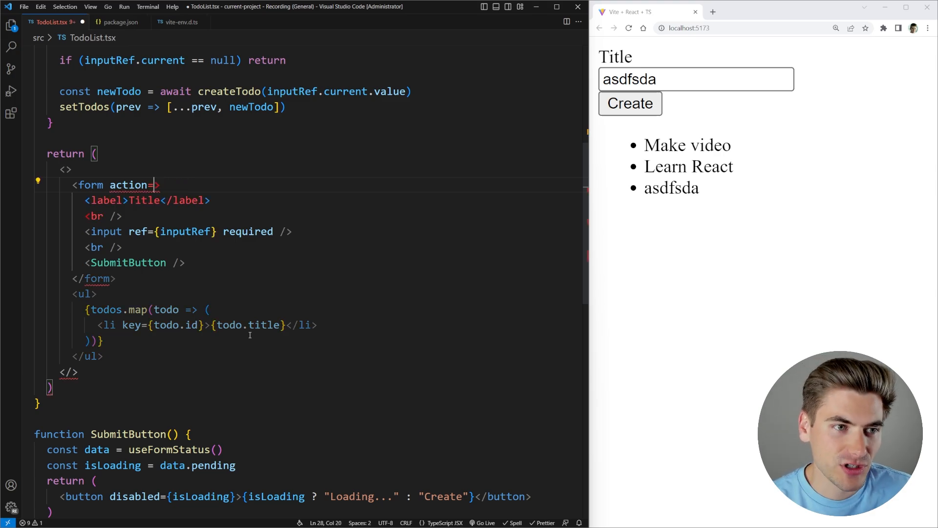
type("h")
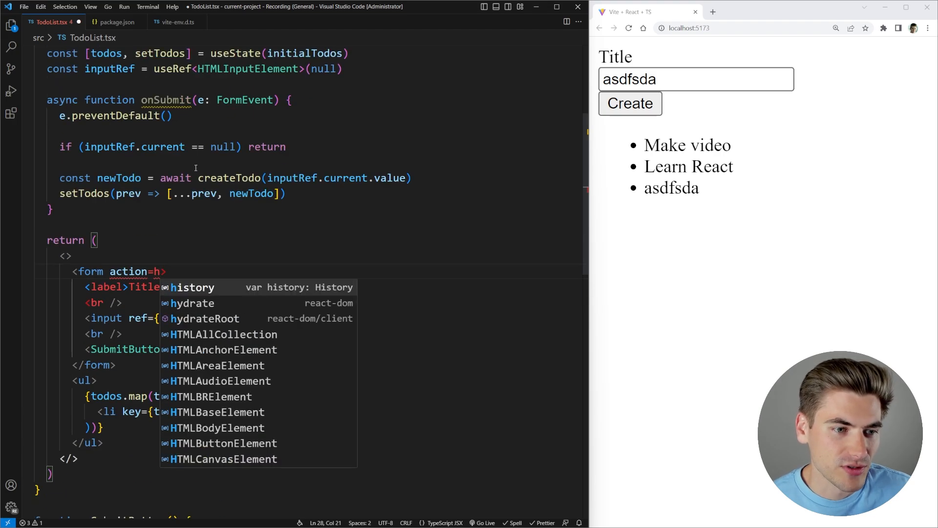
type("{onSubmit")
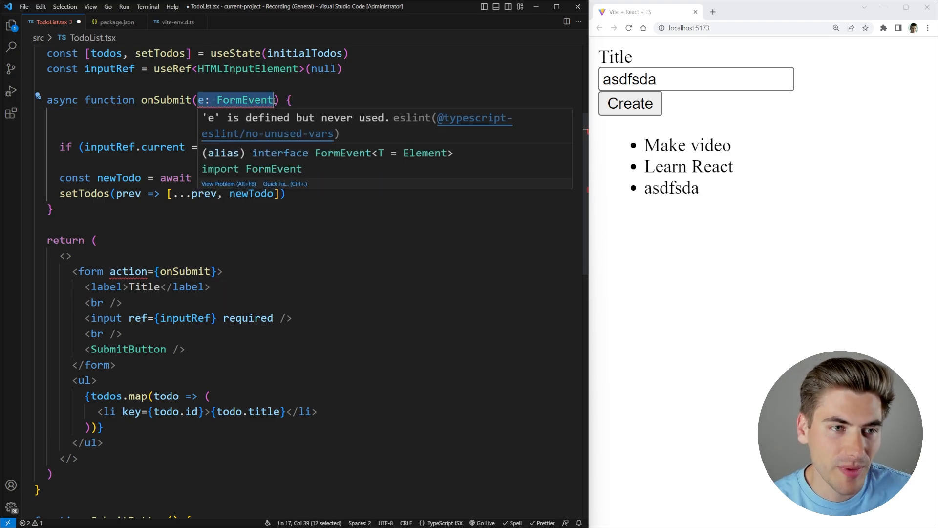
Step: Type onSubmit's data as FormData, read const title = data.get("title"), and give the input name="title"
type("data:")
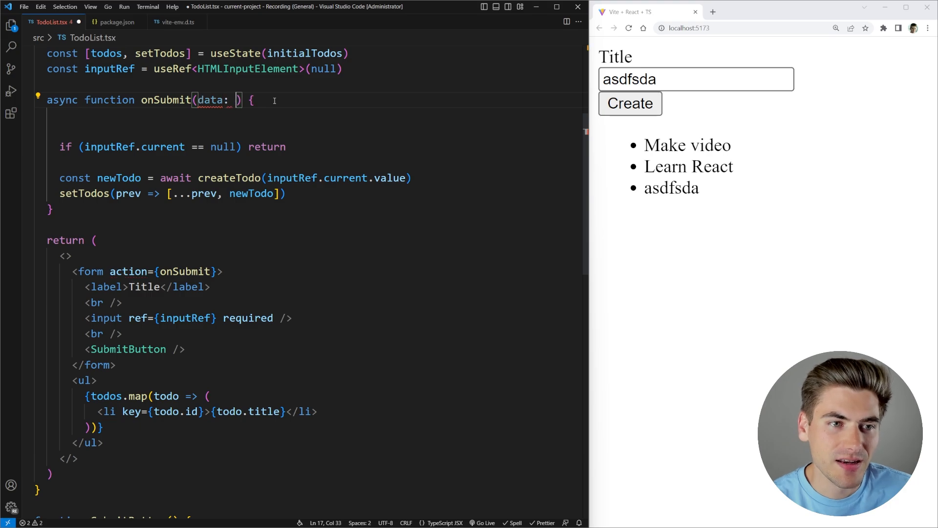
type("FormData")
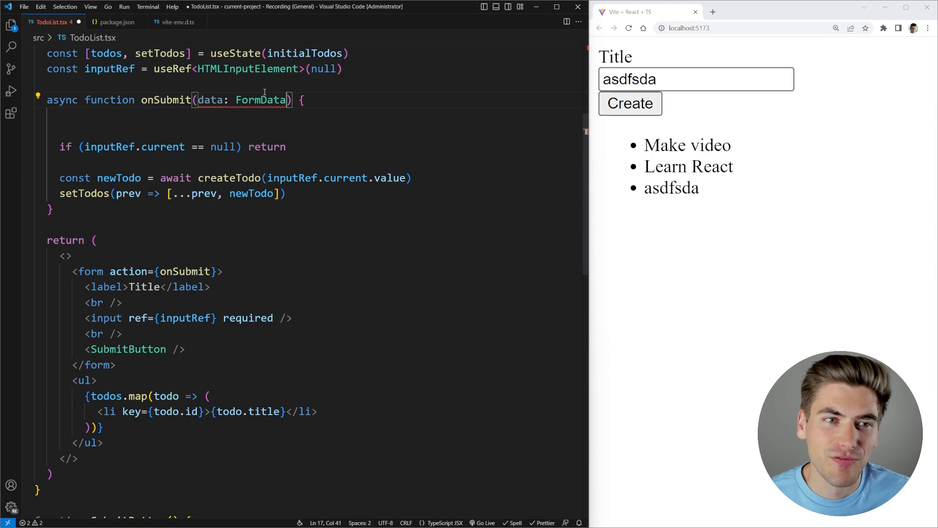
mouse_move(260, 99)
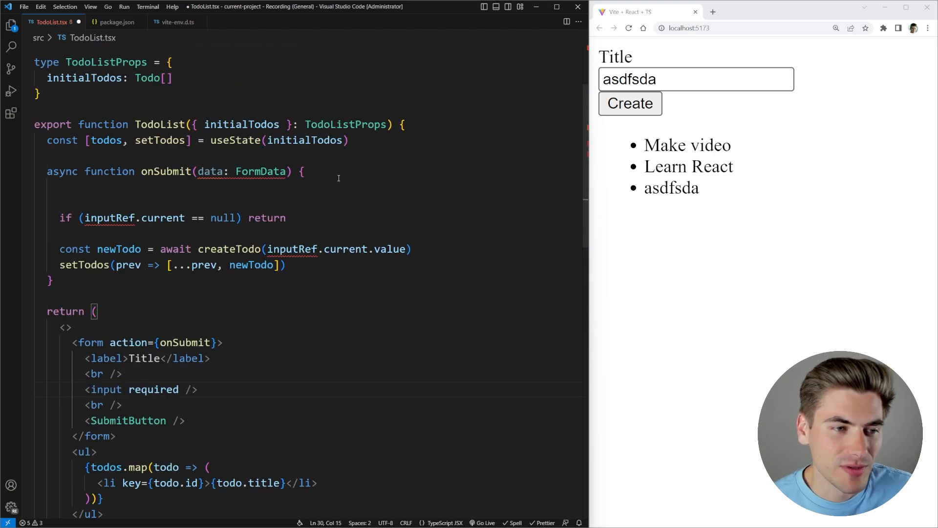
left_click(241, 197)
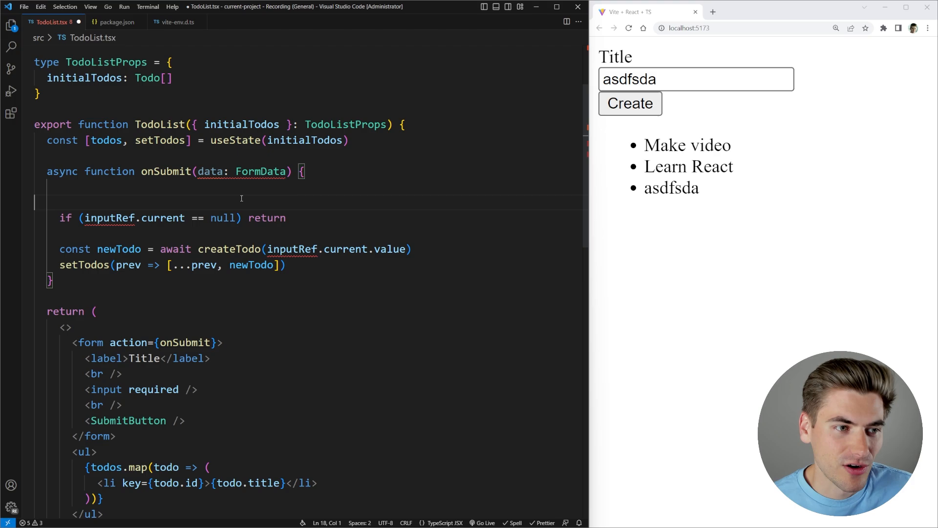
type("const tit")
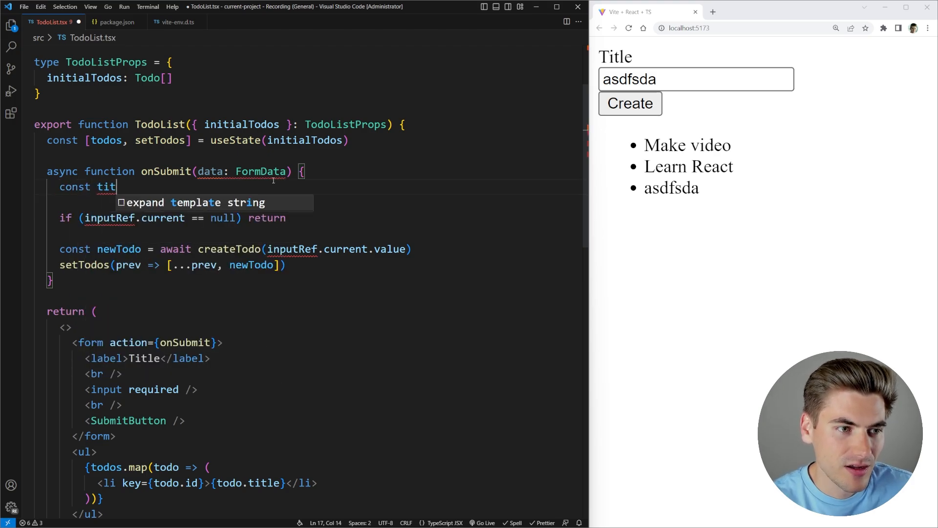
type("le = data.get()")
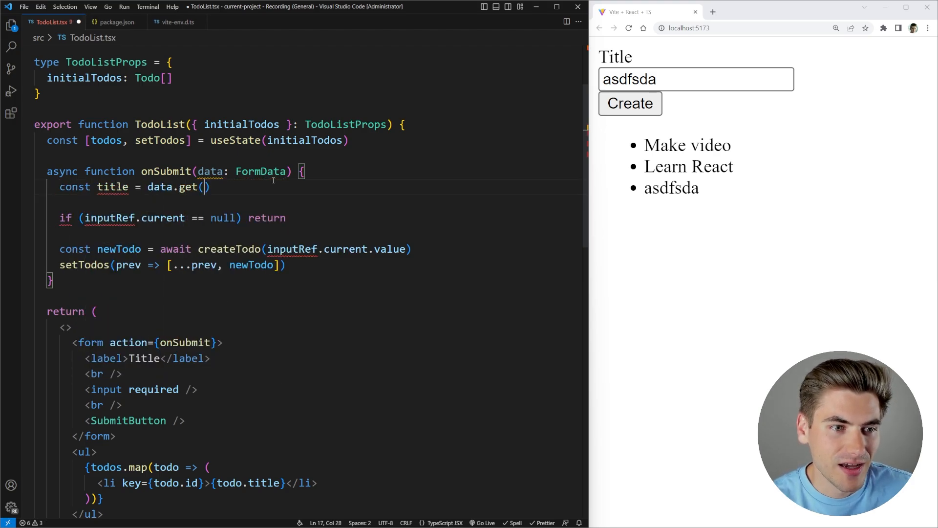
type("\"title\"")
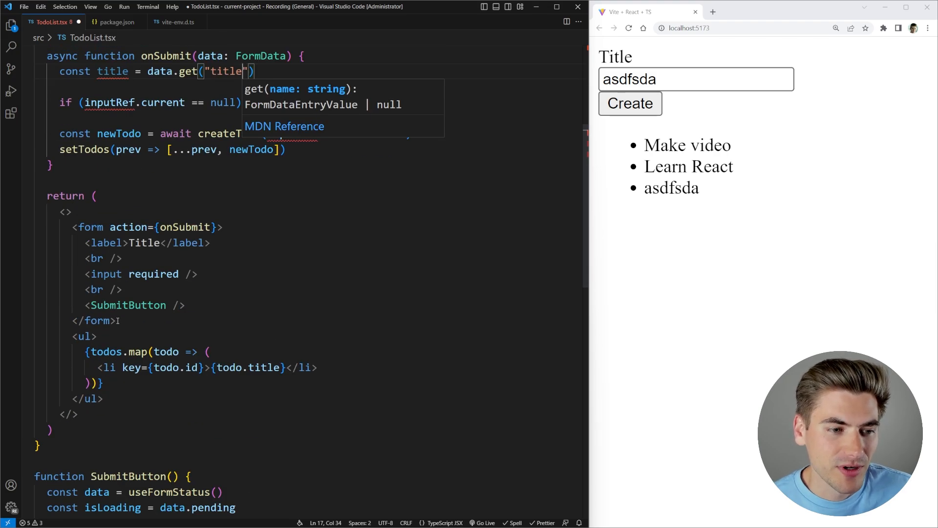
type("name=")
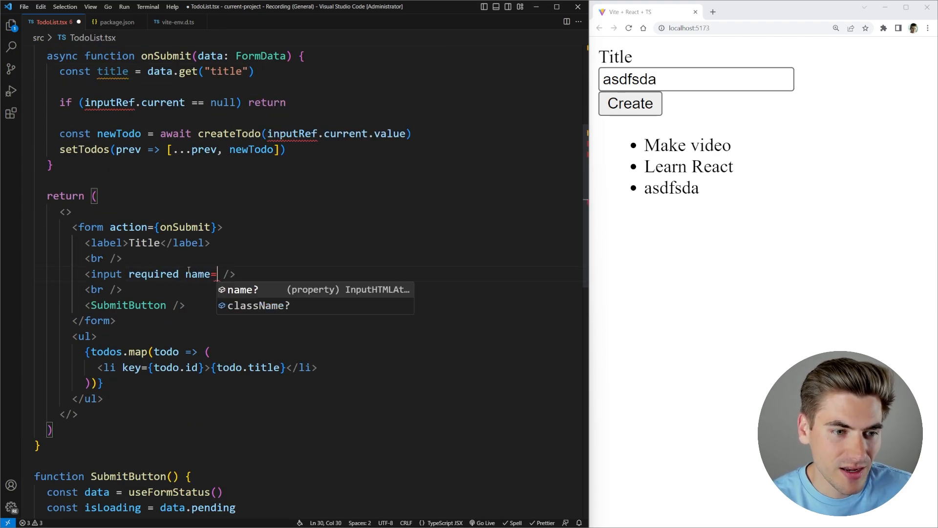
type("\"title\"")
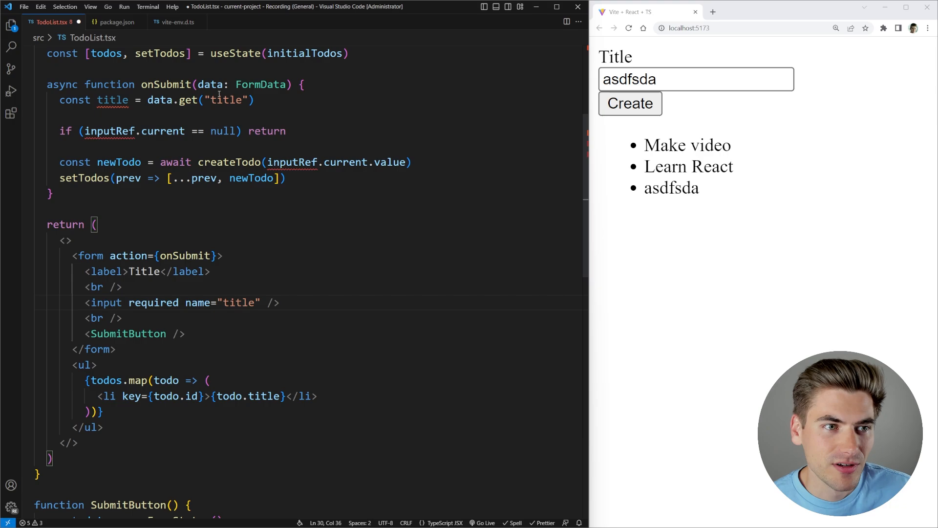
Step: Replace the old ref check with a typeof title string guard and call createTodo(title)
double_click(112, 100)
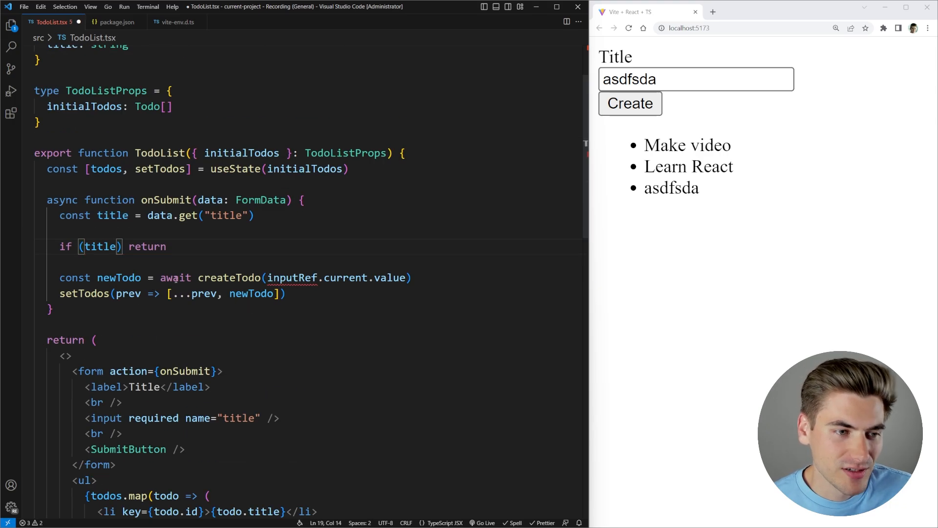
type("typeo")
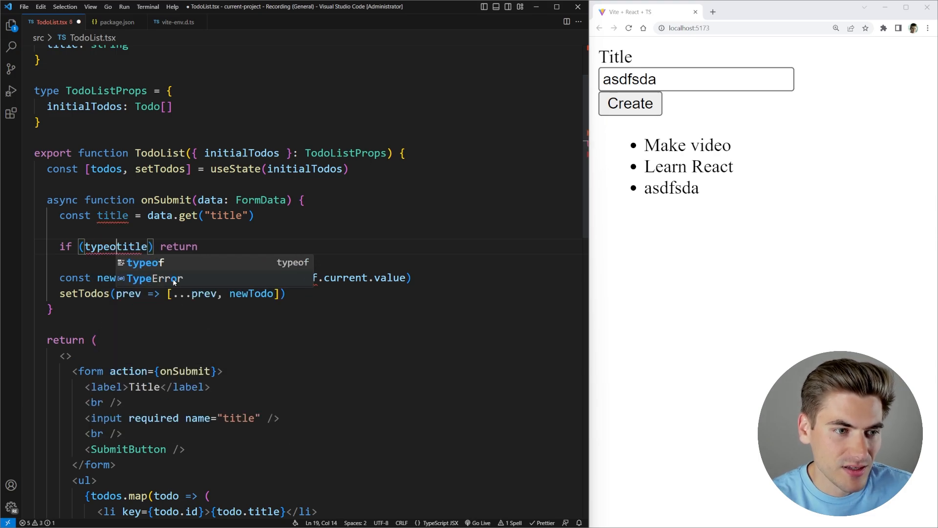
type("=== \"string")
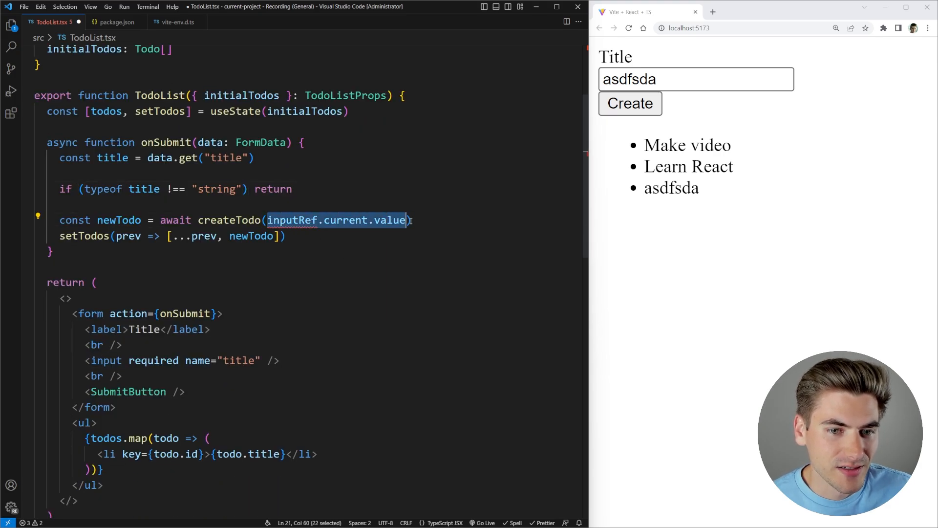
type("title")
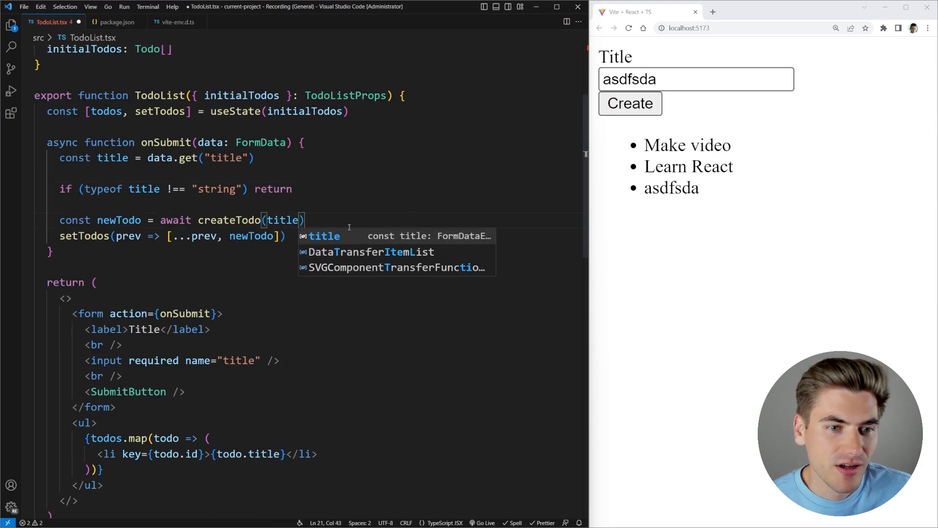
left_click(293, 189)
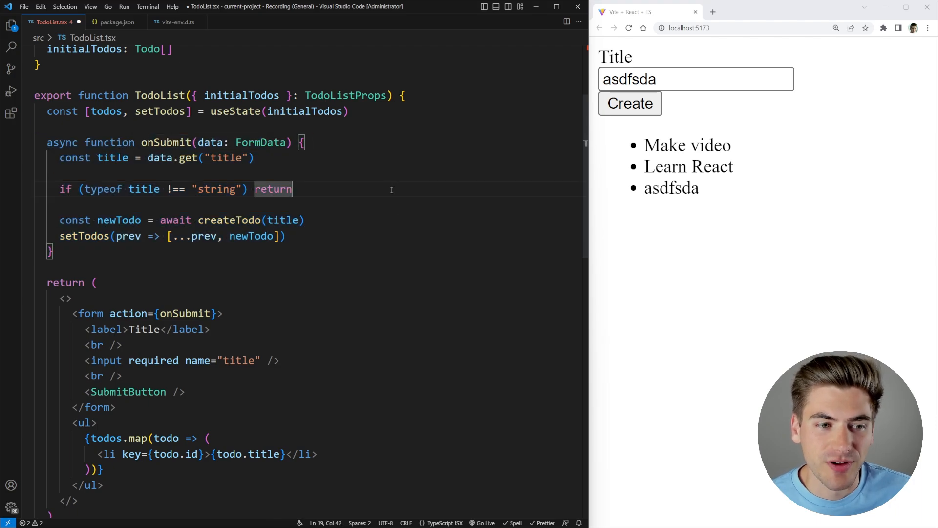
mouse_move(128, 314)
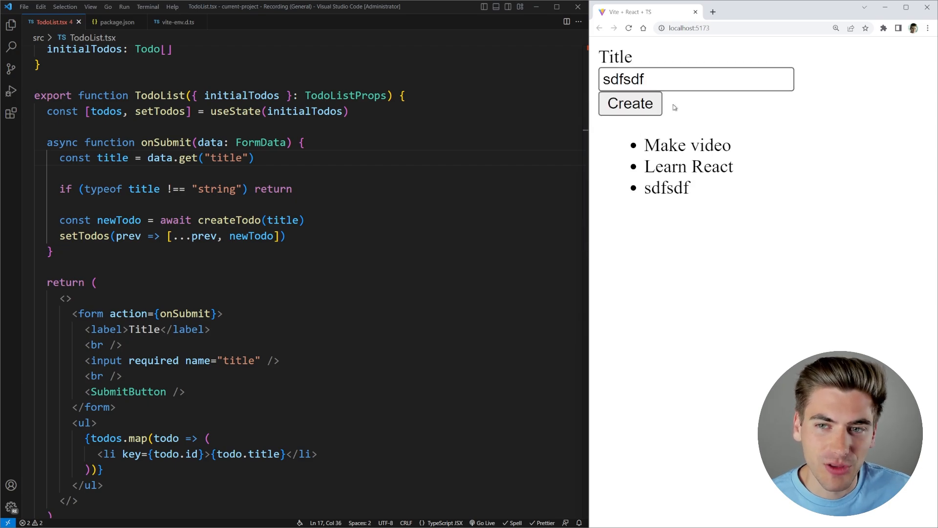
Step: Scroll the editor down to the SubmitButton function
scroll("down", 3)
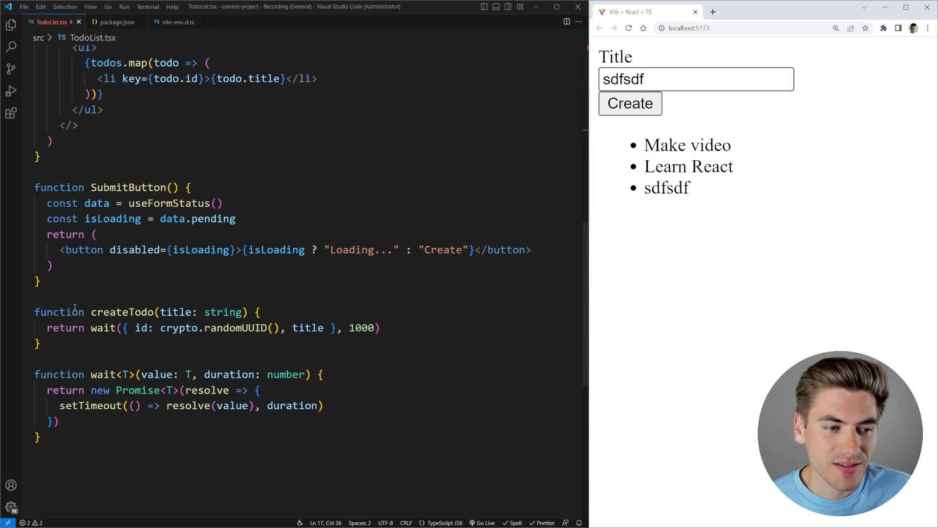
Step: Log useFormStatus data in SubmitButton, submit 'New', and expand the logged object showing pending false, action null
type("console.log(data")
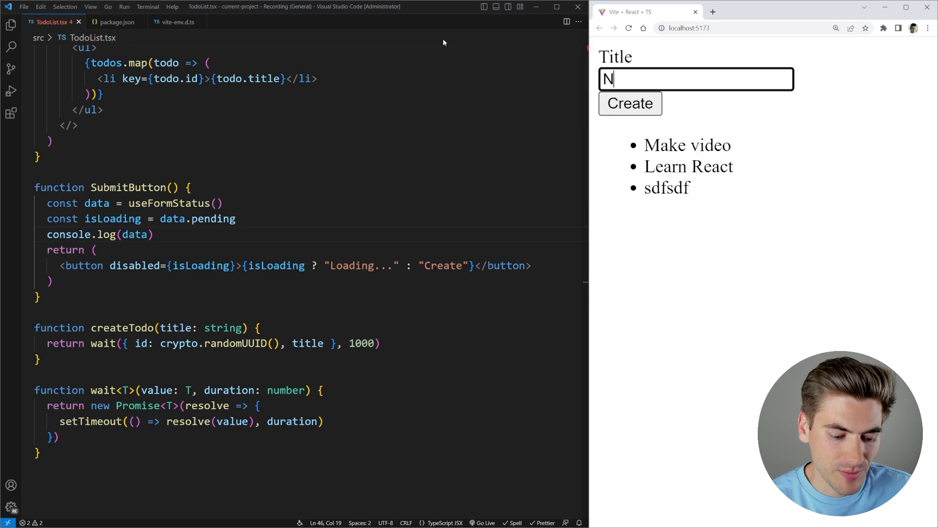
left_click(631, 104)
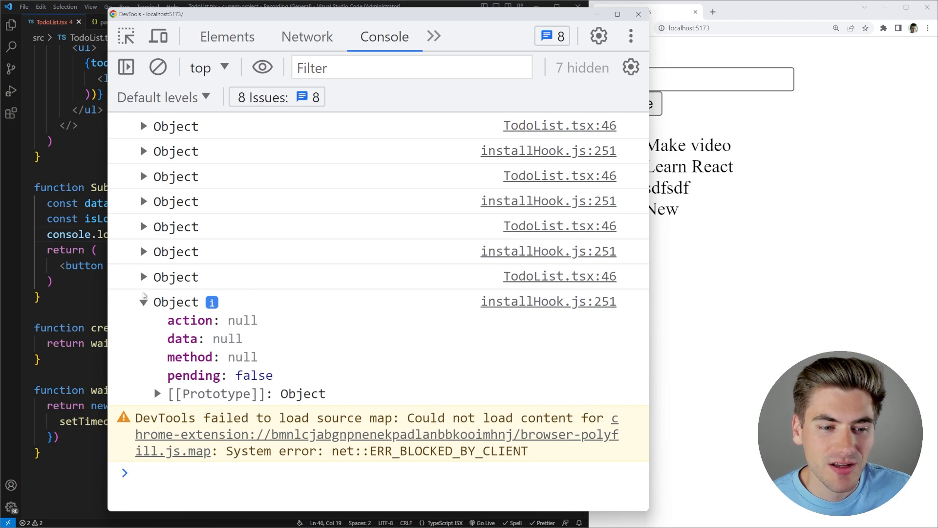
mouse_move(172, 354)
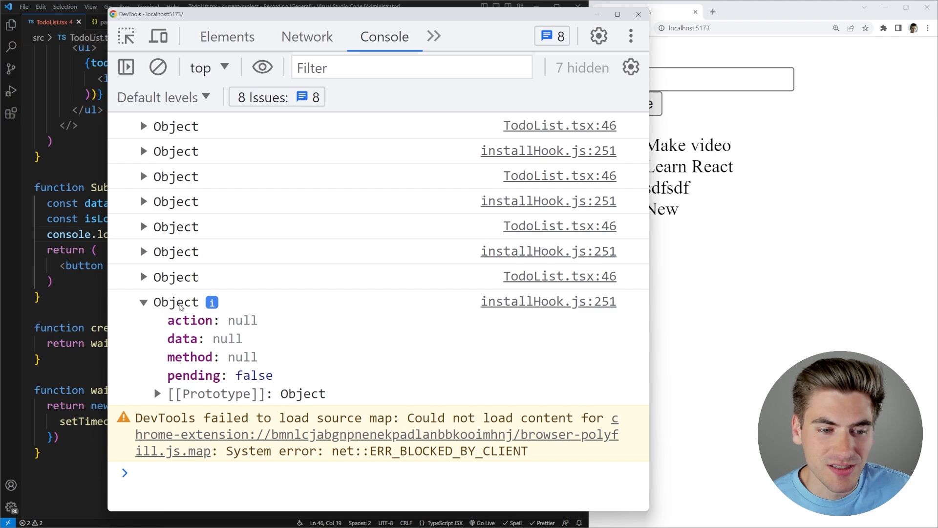
left_click(143, 278)
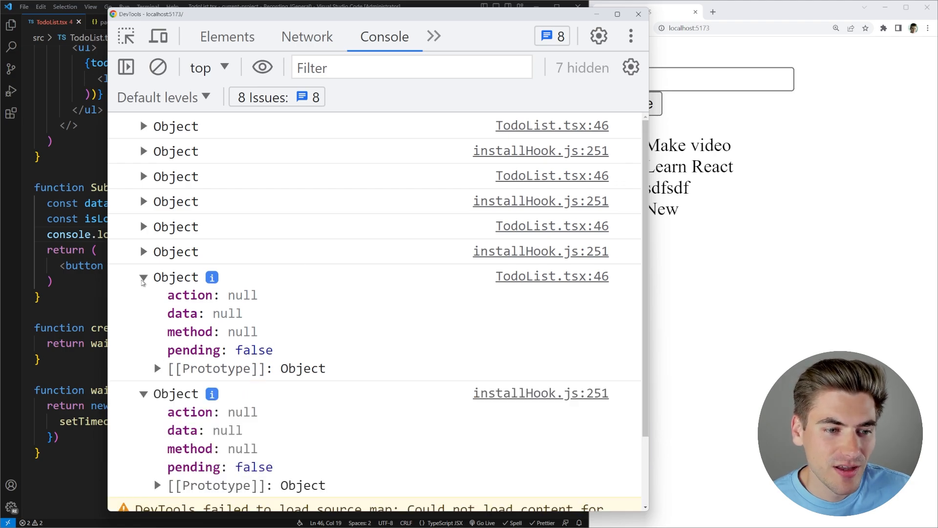
scroll("down", 3)
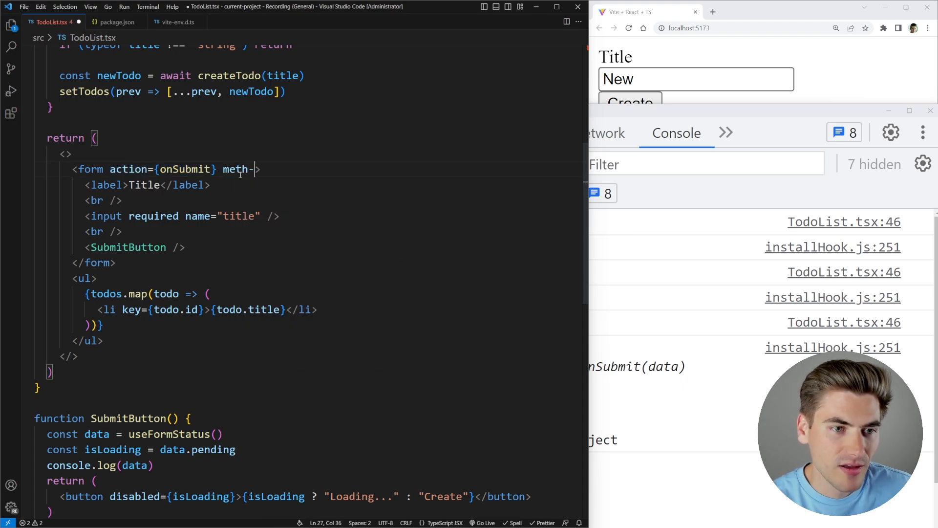
Step: Add method="post" to the form, save, resubmit and expand the logged object showing pending true
type("od=\"post\"")
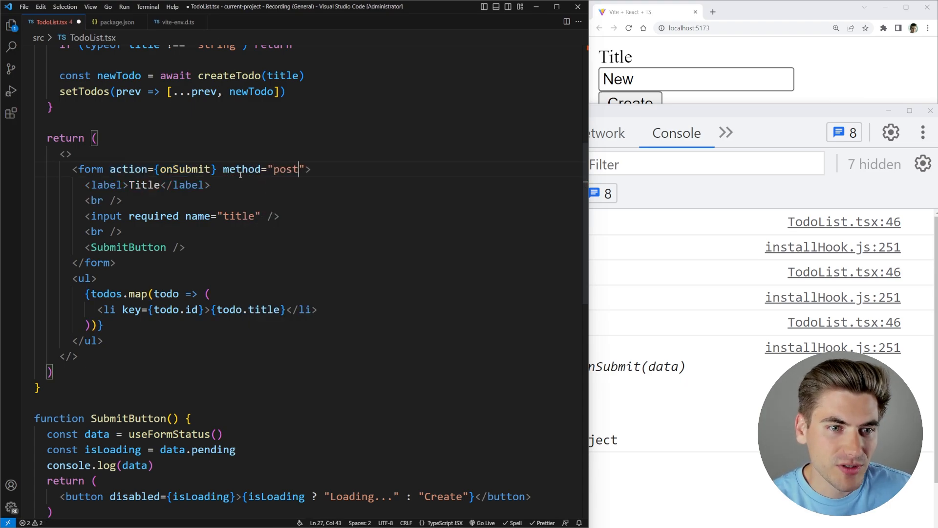
key("Backspace")
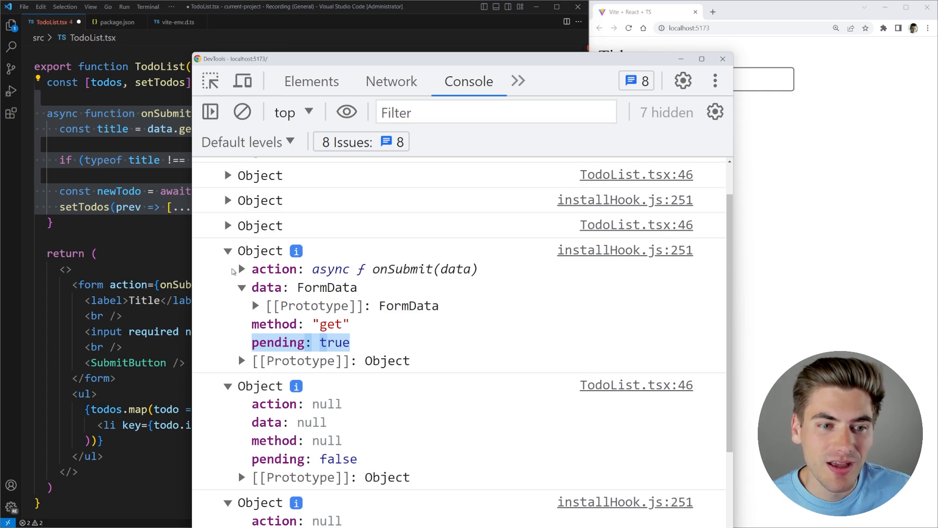
left_click(242, 269)
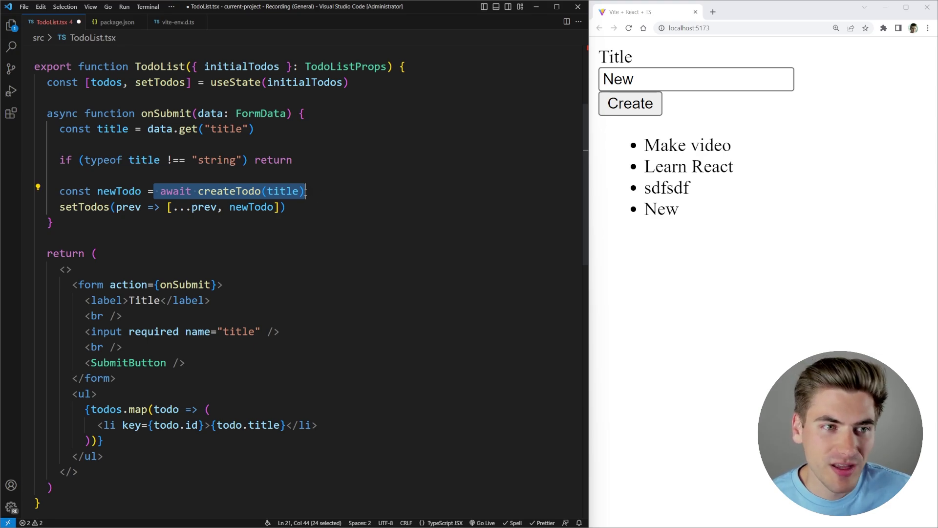
Step: Select the whole onSubmit function in TodoList.tsx to review the handler
left_click(204, 174)
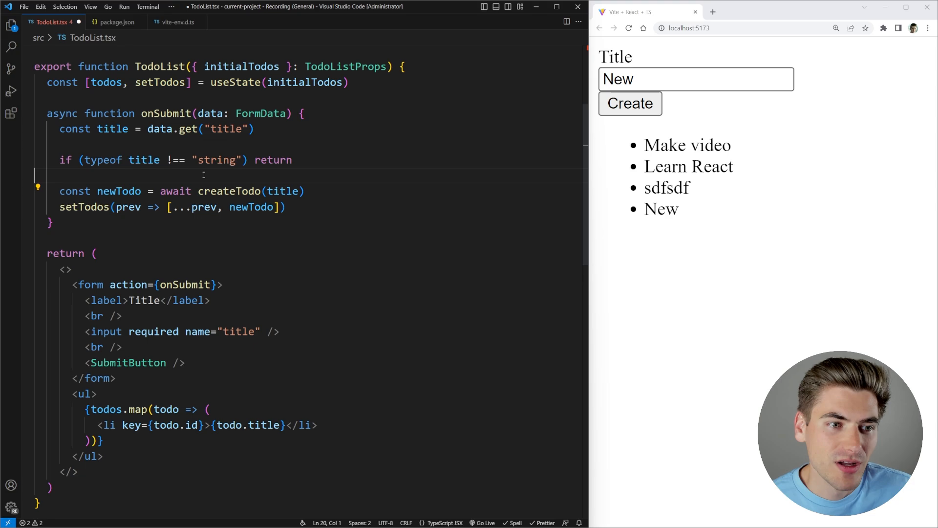
left_click_drag(158, 191, 304, 191)
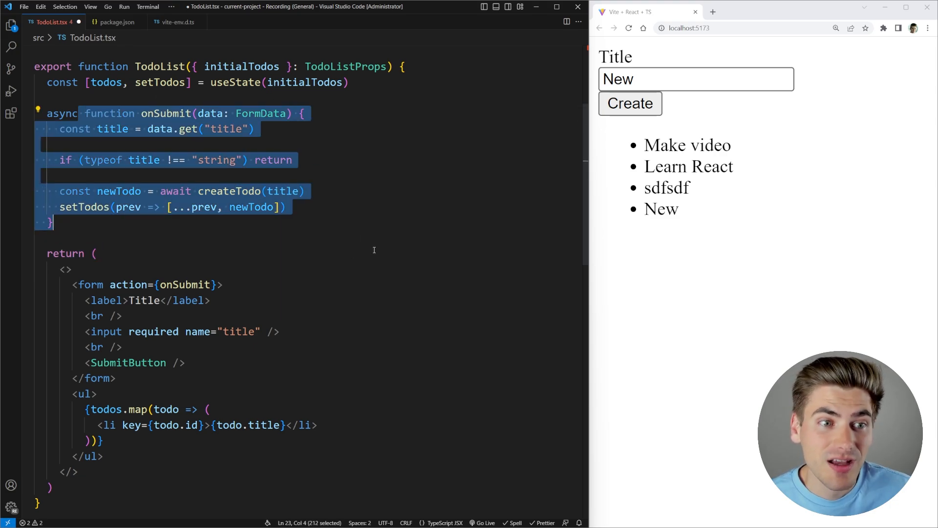
mouse_move(299, 216)
type("sdfsdf")
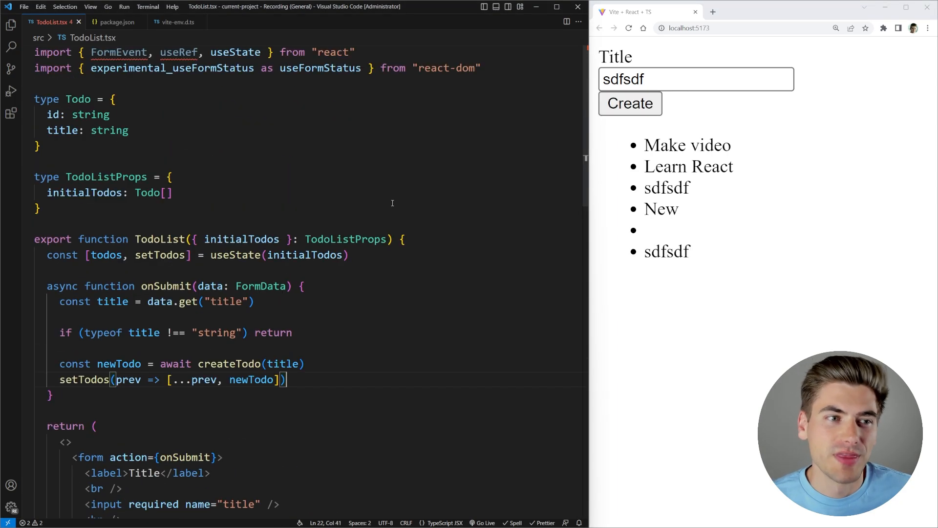
scroll("down", 3)
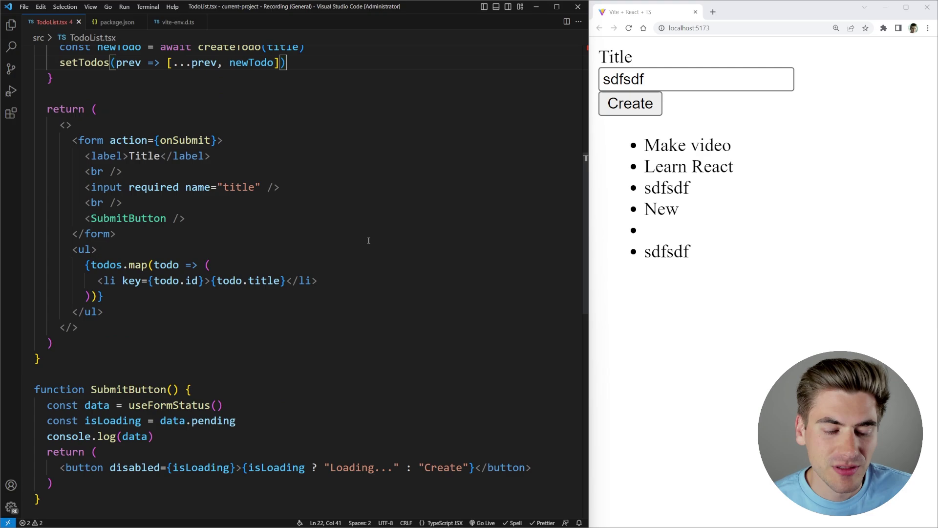
scroll("down", 3)
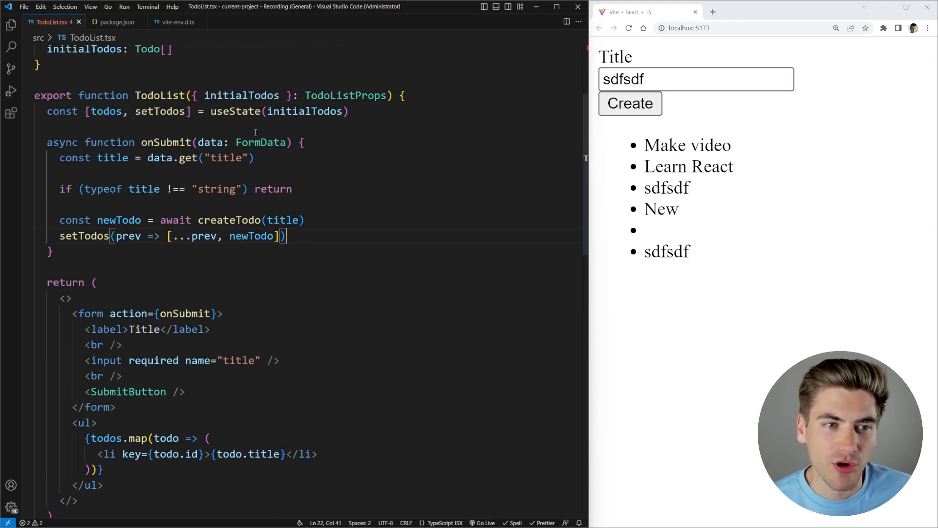
double_click(259, 142)
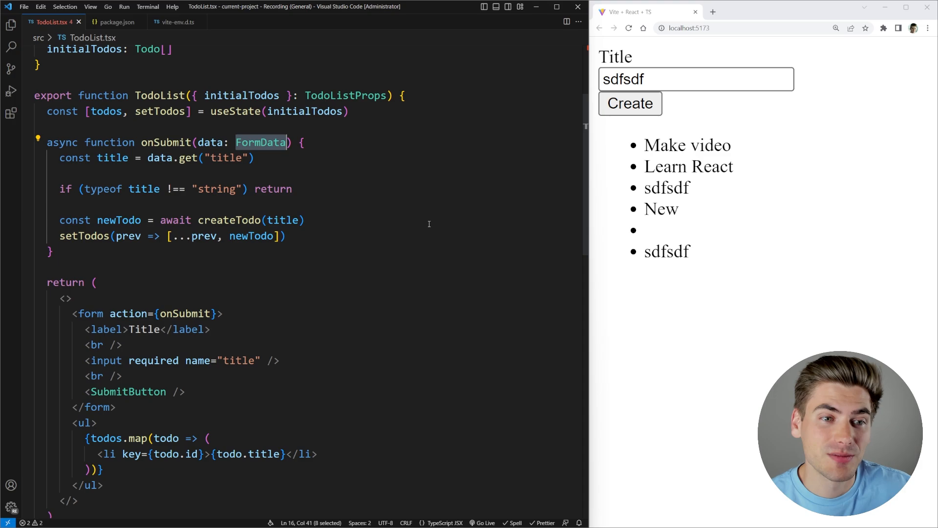
mouse_move(744, 115)
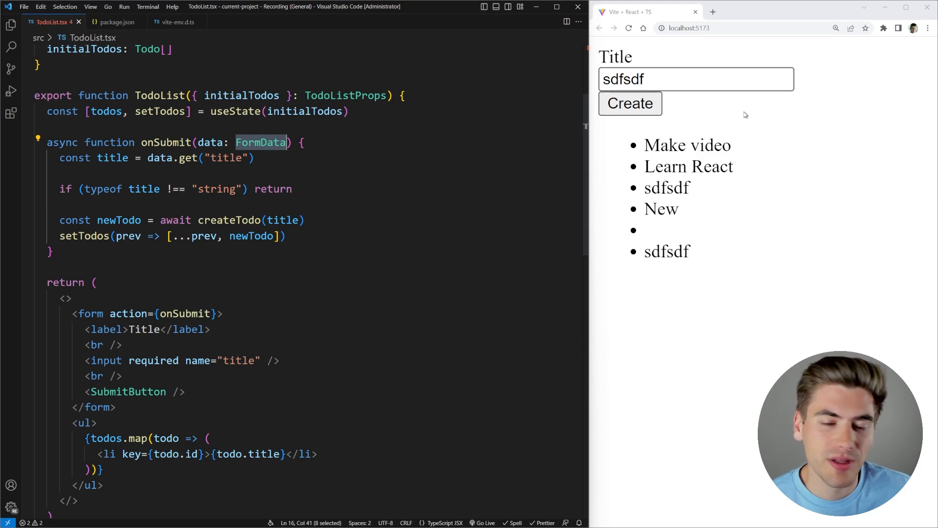